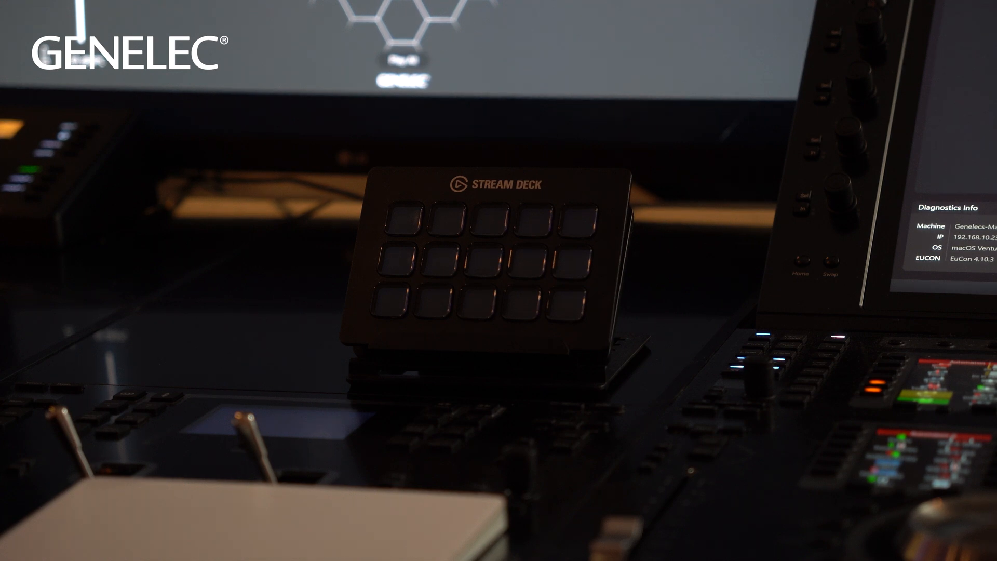
Step: Launch Elgato Stream Deck from Launchpad by searching 'stre'
type("stre")
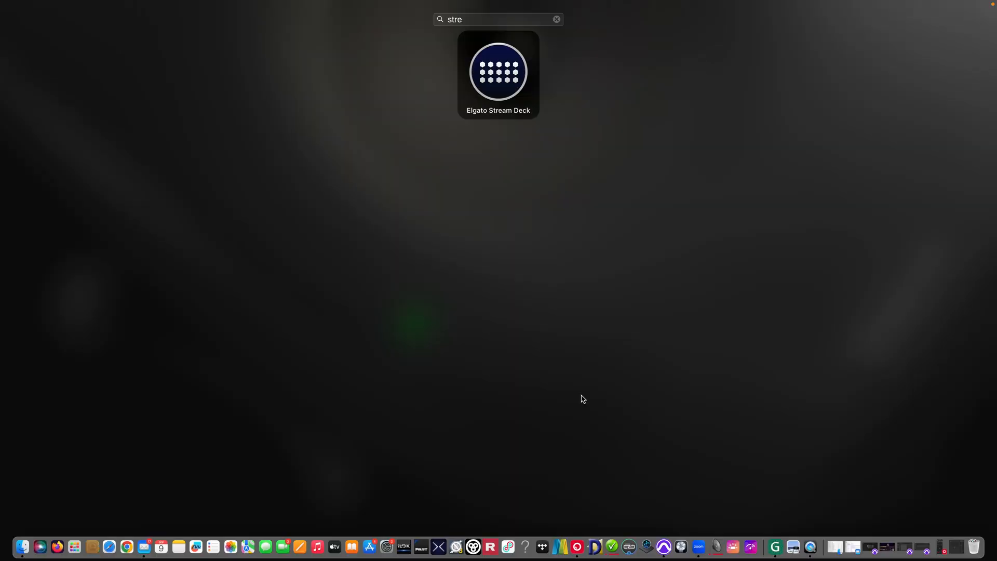
double_click(498, 72)
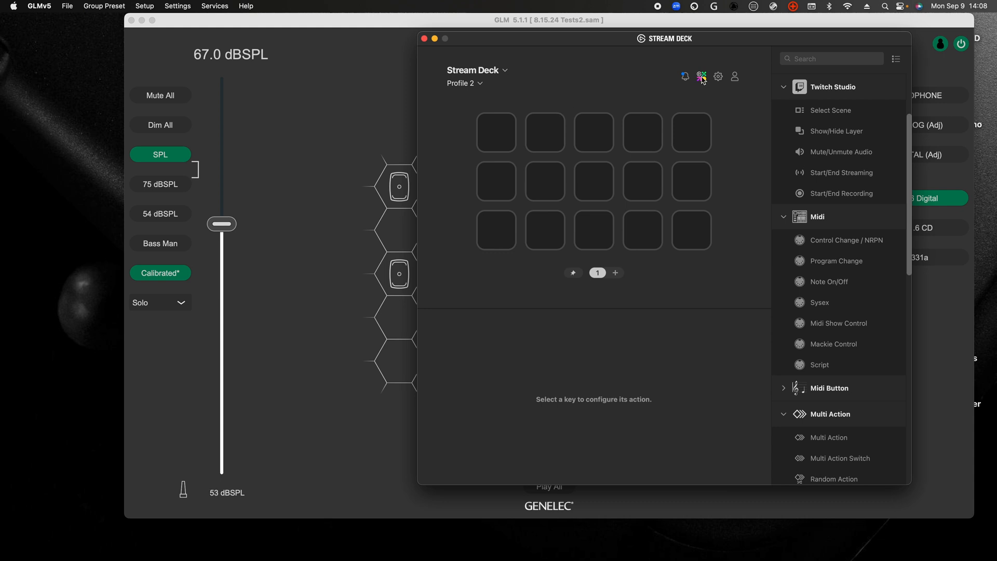
Step: Search the Marketplace for 'midi' then 'glm' and open the Genelec GLM Icons pack
left_click(702, 76)
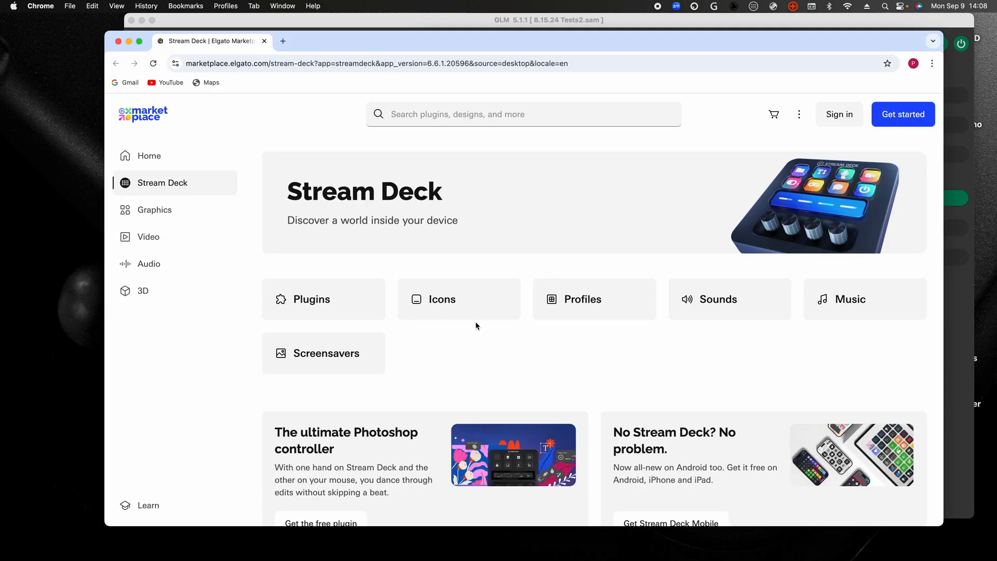
type("midi")
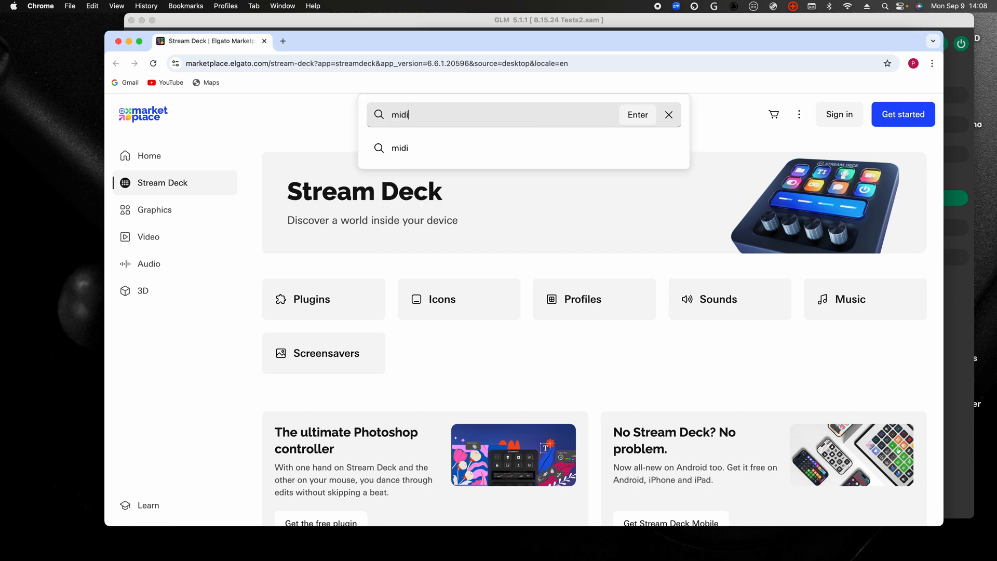
key("Enter")
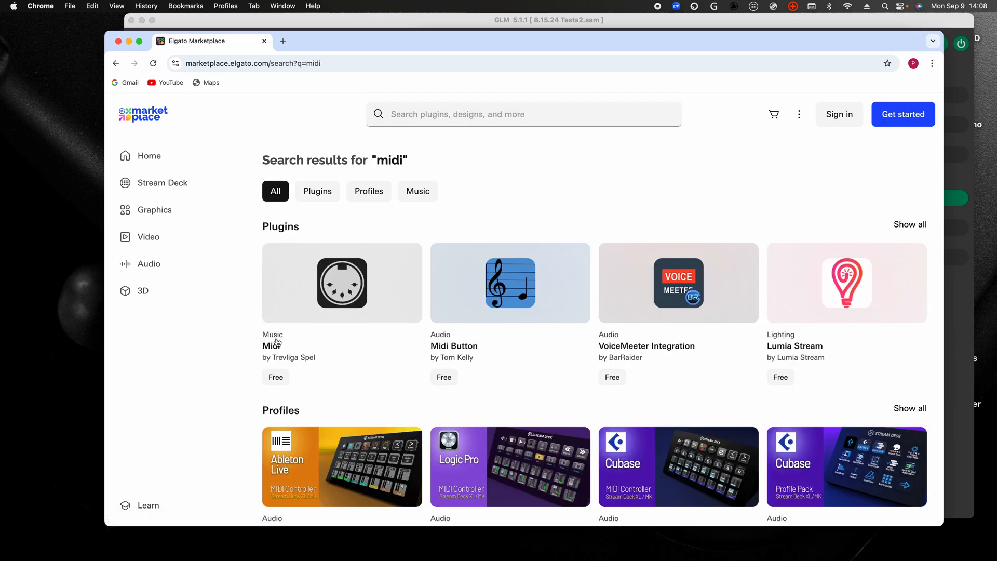
type("glm")
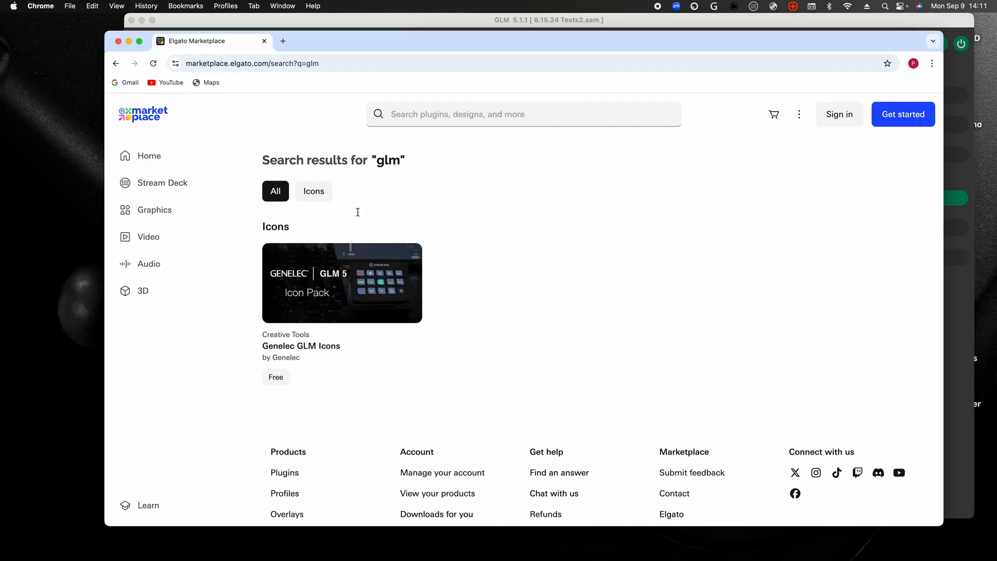
left_click(341, 282)
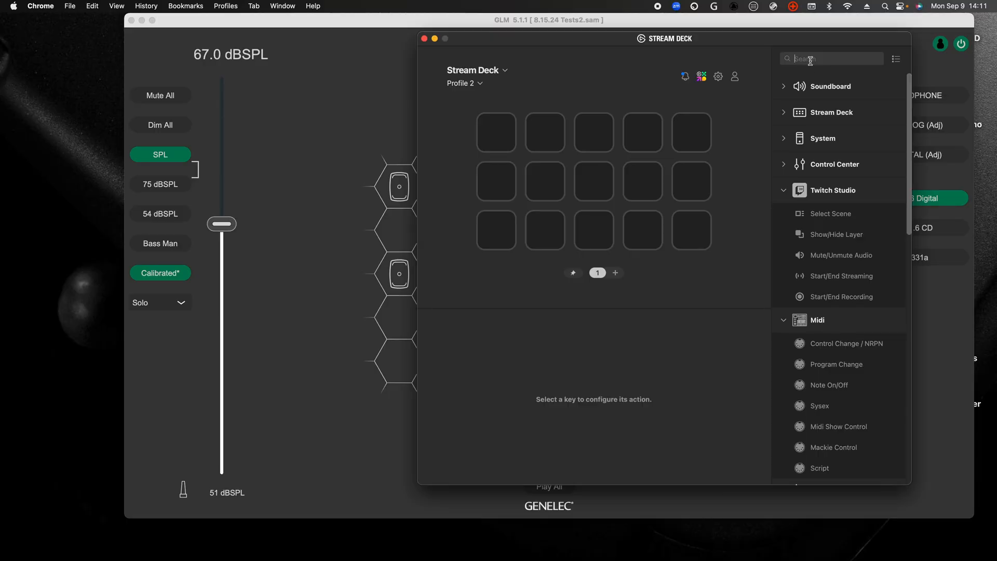
Step: Put a System Open action on the centre key set to launch GLMv5
type("open")
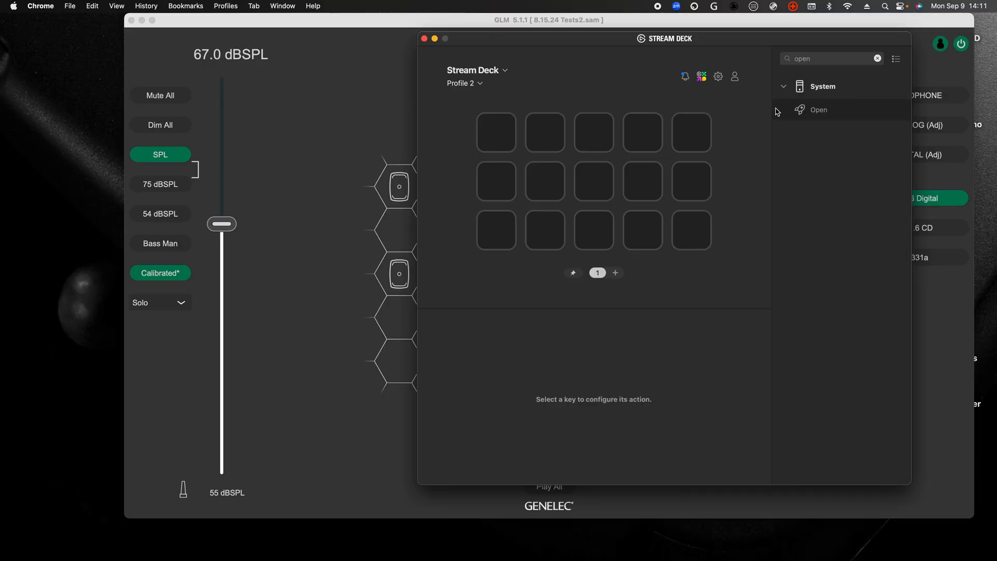
left_click_drag(819, 109, 593, 180)
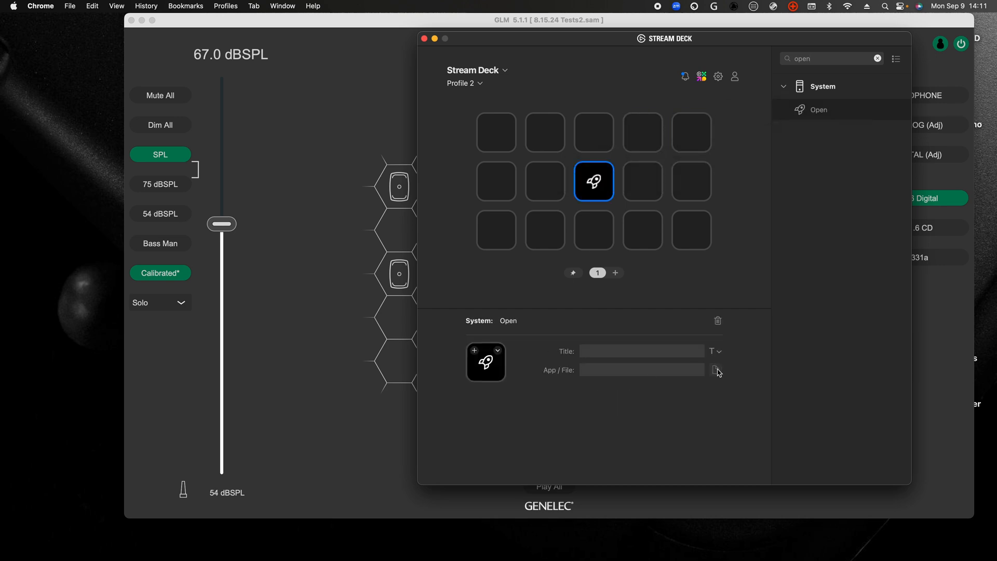
left_click(716, 370)
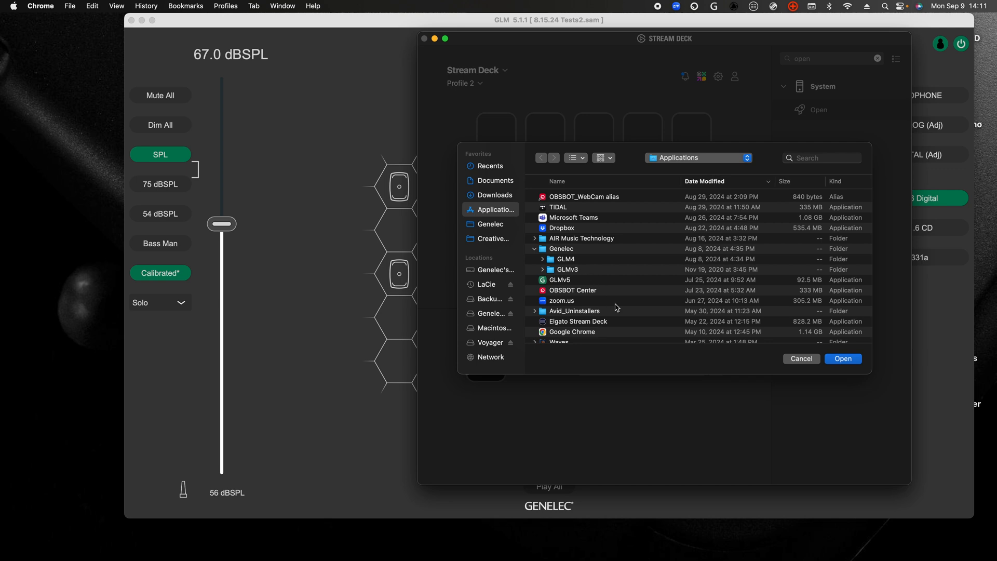
left_click(559, 281)
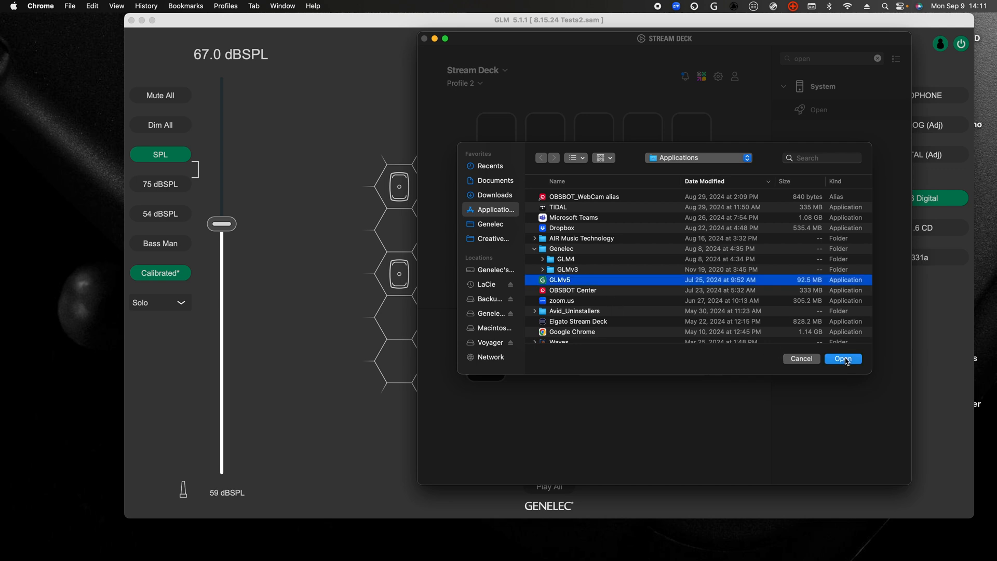
left_click(844, 358)
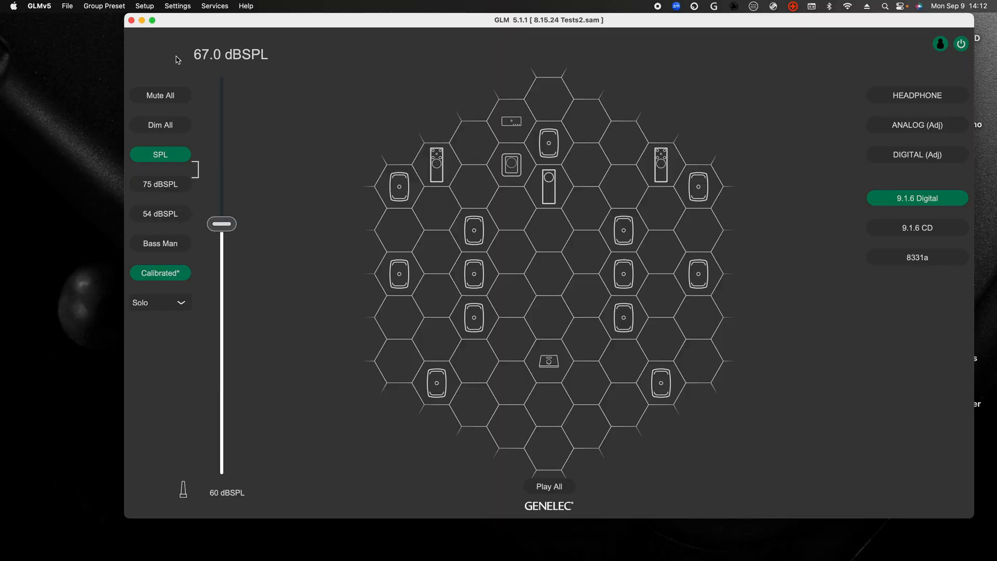
Step: Check GLM's MIDI settings, then set the top-left Control Change key to CC 48 titled Mute
left_click(178, 5)
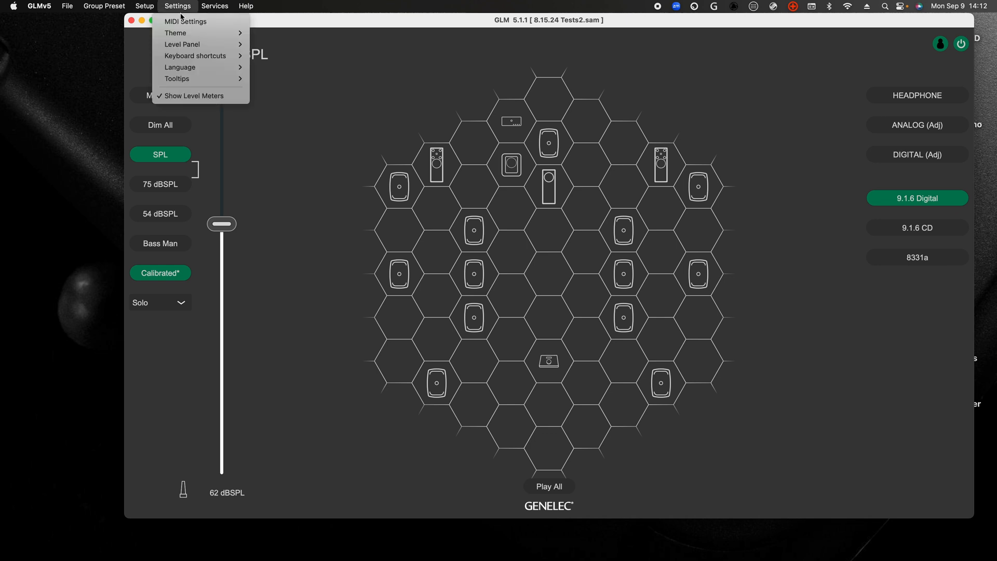
left_click(185, 21)
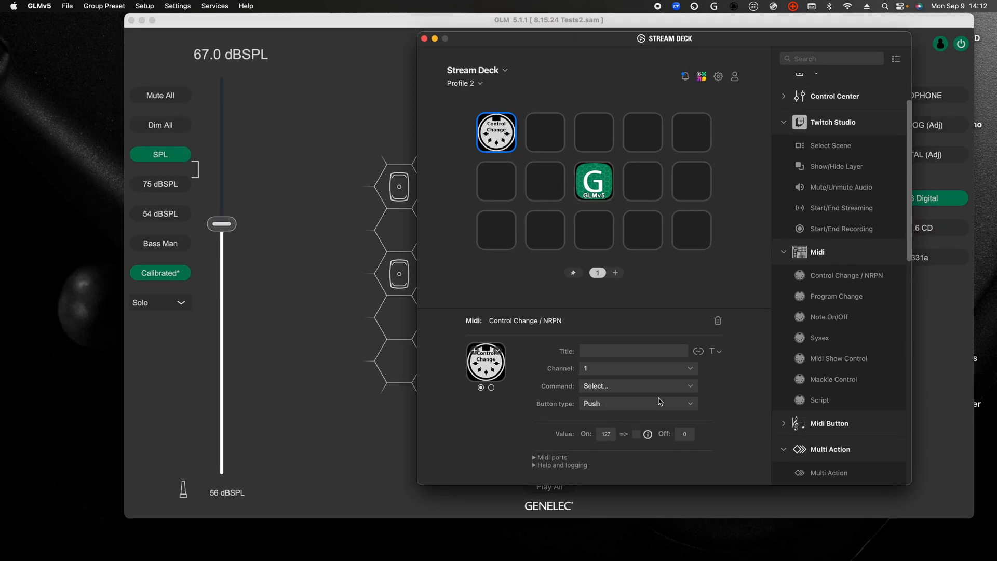
left_click(638, 386)
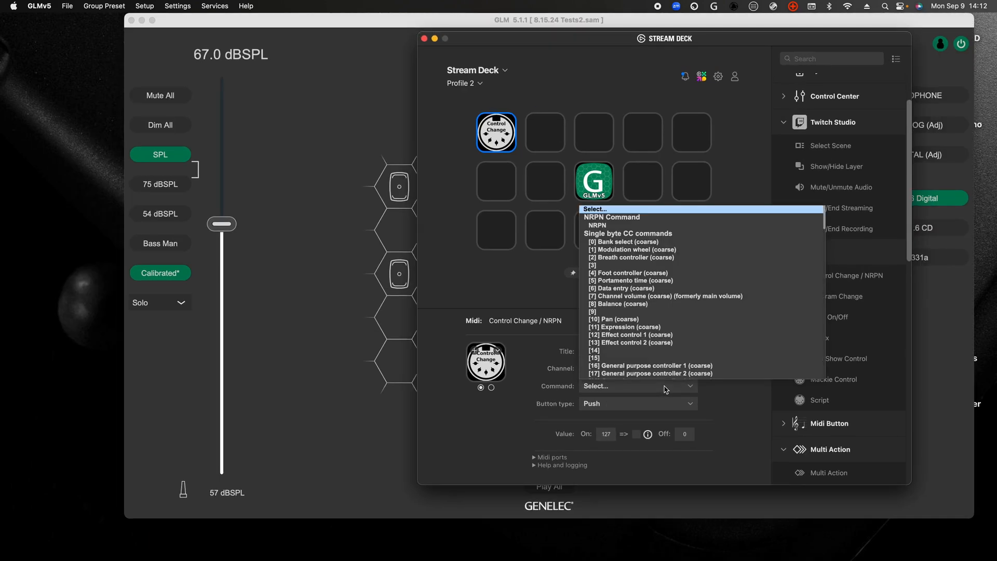
scroll("down", 3)
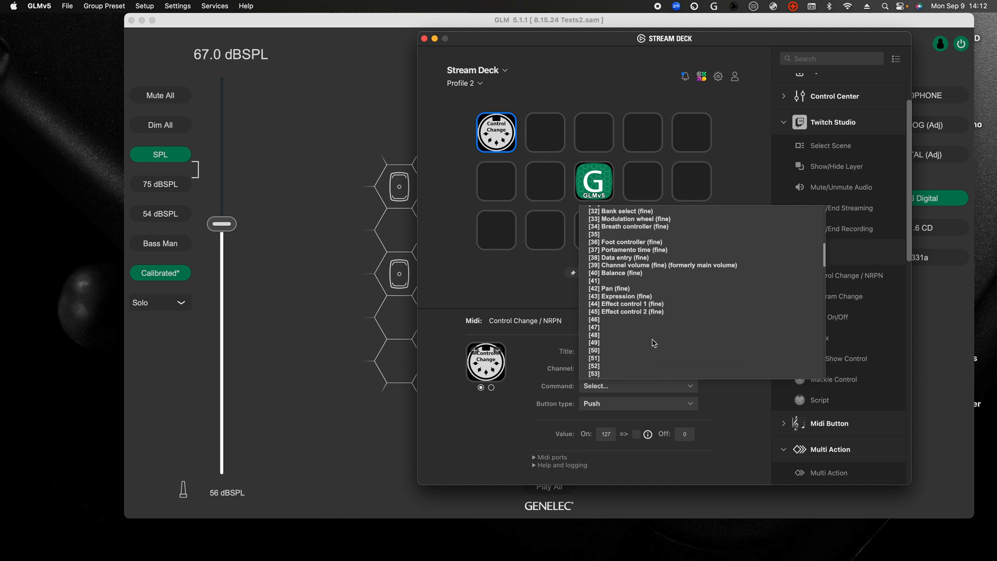
left_click(594, 334)
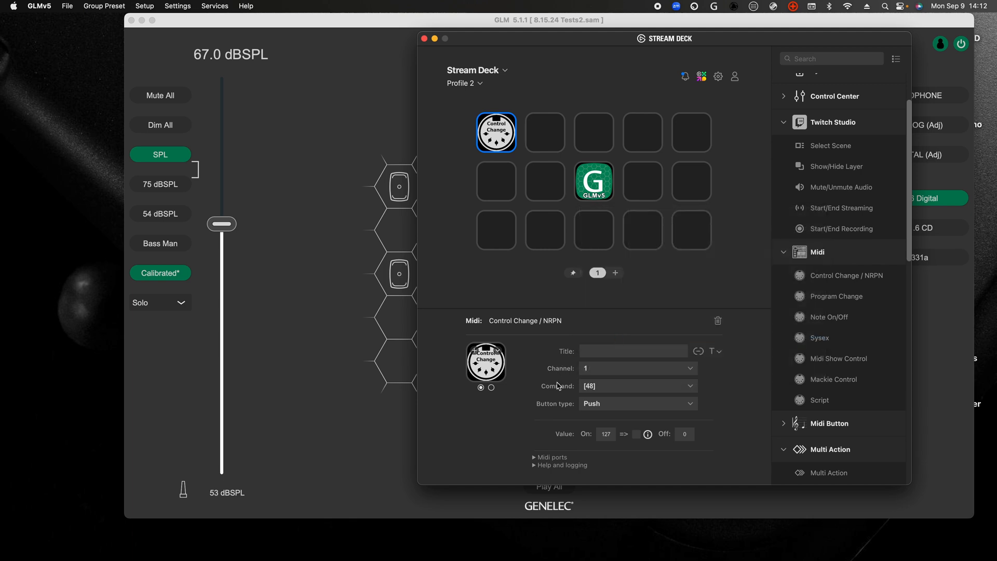
type("Mute")
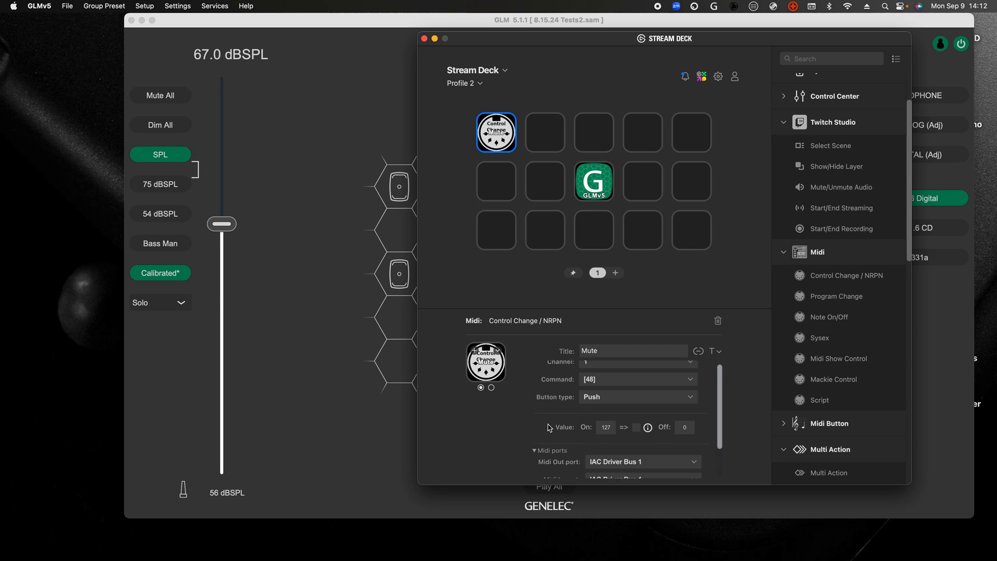
scroll("down", 3)
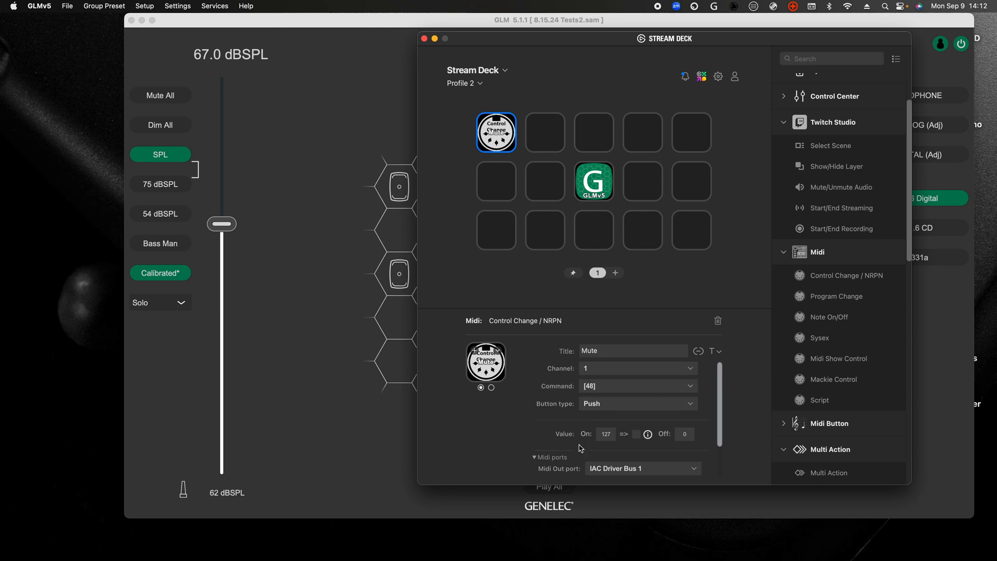
left_click(486, 362)
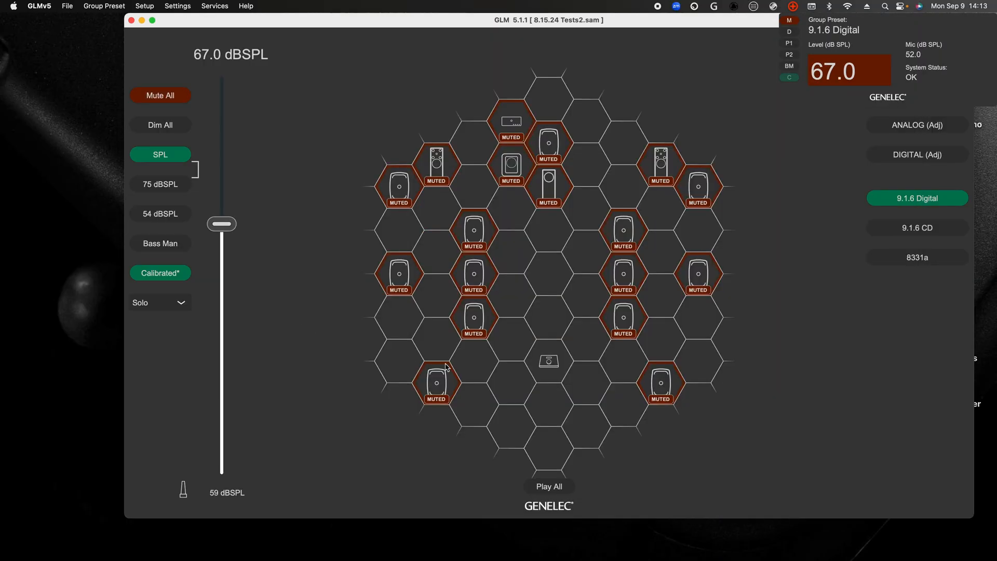
Step: Add a Control Change key for CC 21 volume-up and give it the GLM plus icon
left_click(160, 94)
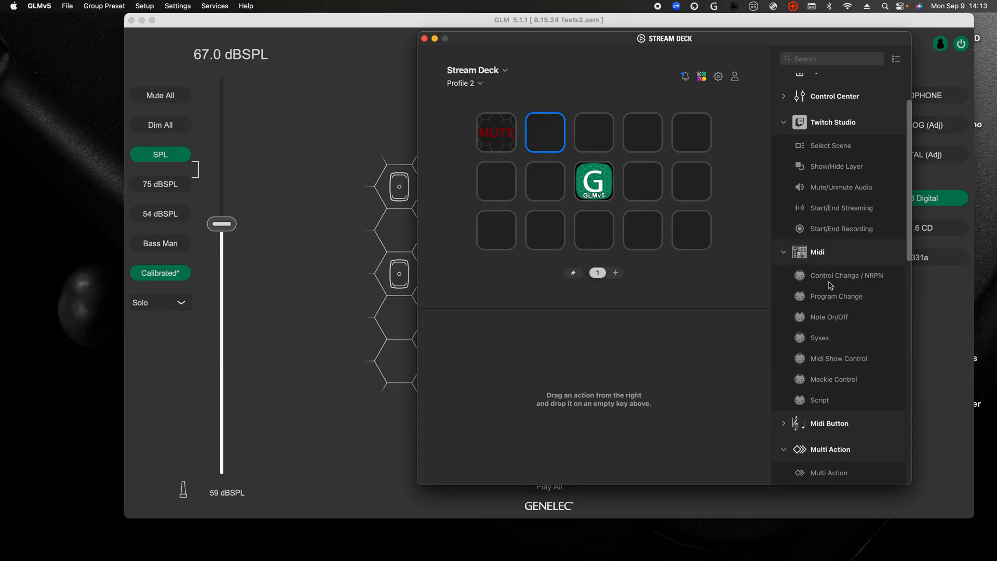
left_click_drag(846, 274, 544, 132)
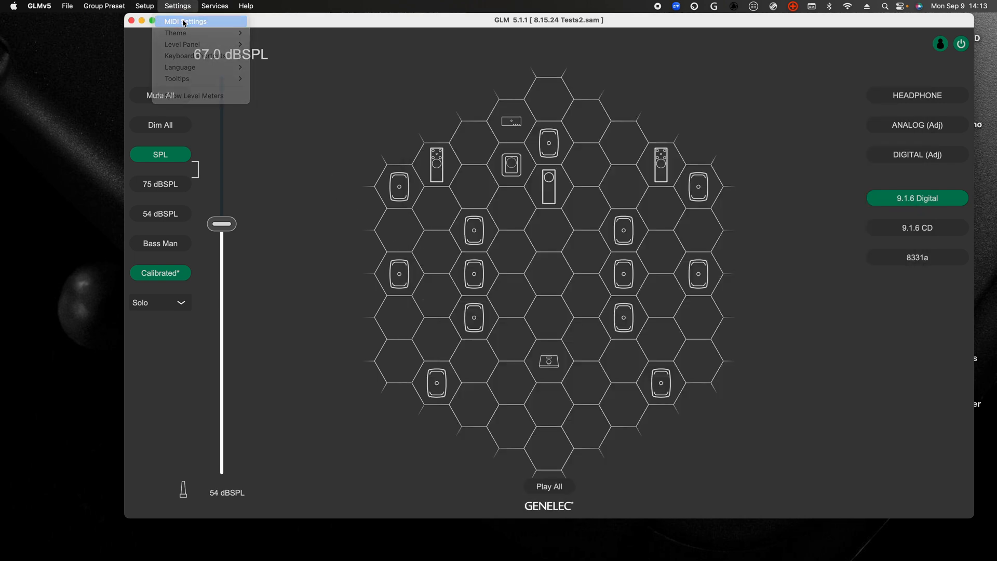
left_click(198, 21)
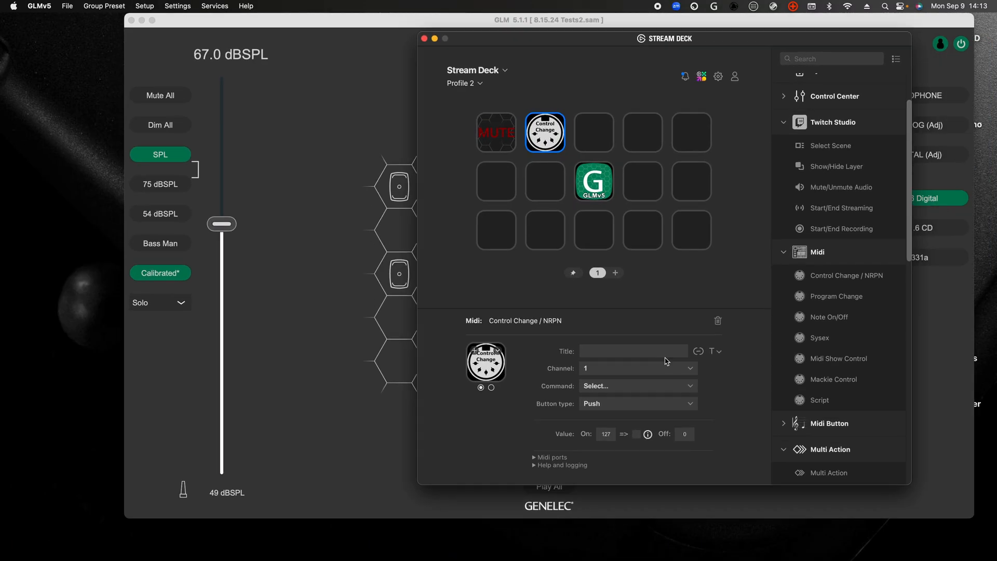
left_click(638, 385)
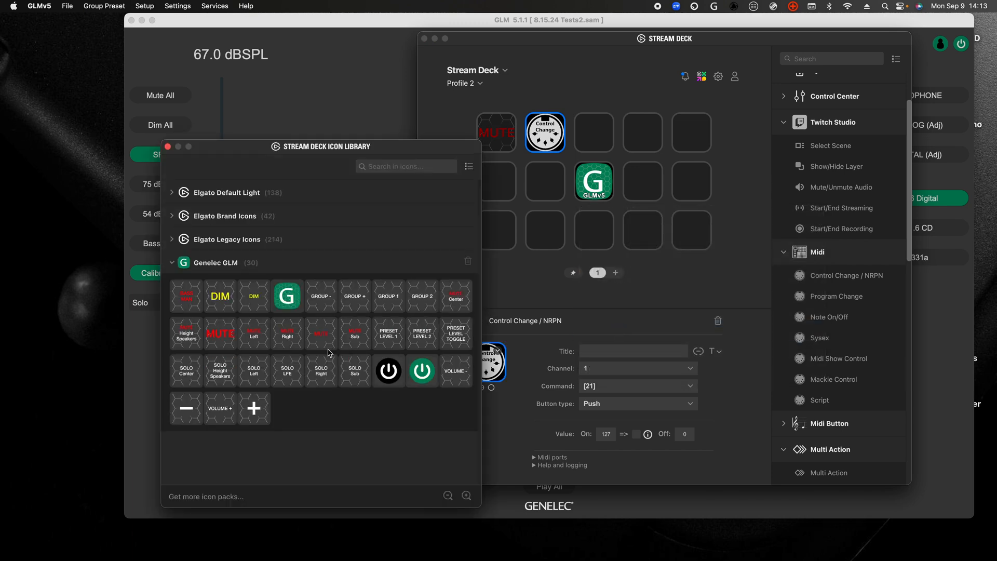
left_click(253, 407)
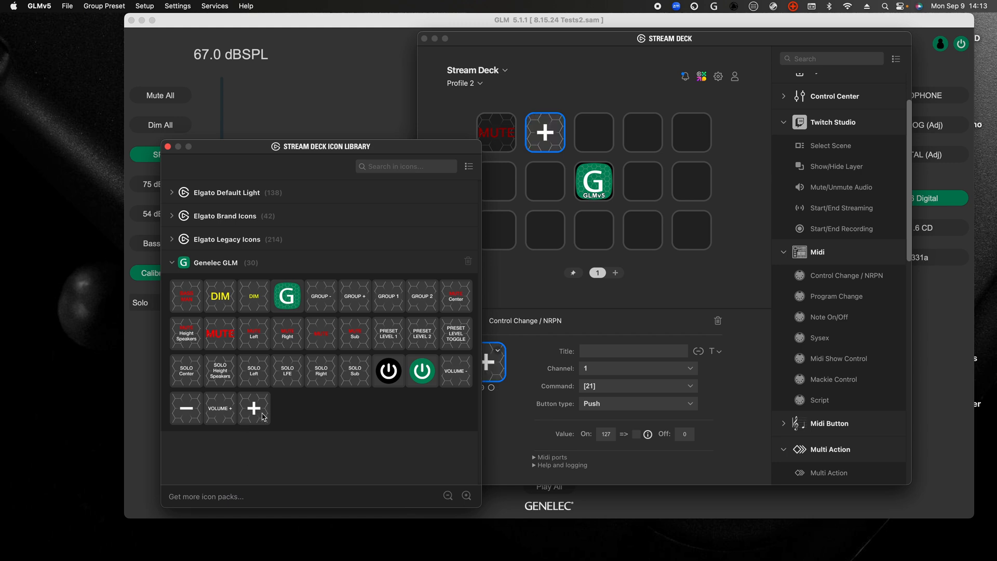
mouse_move(295, 428)
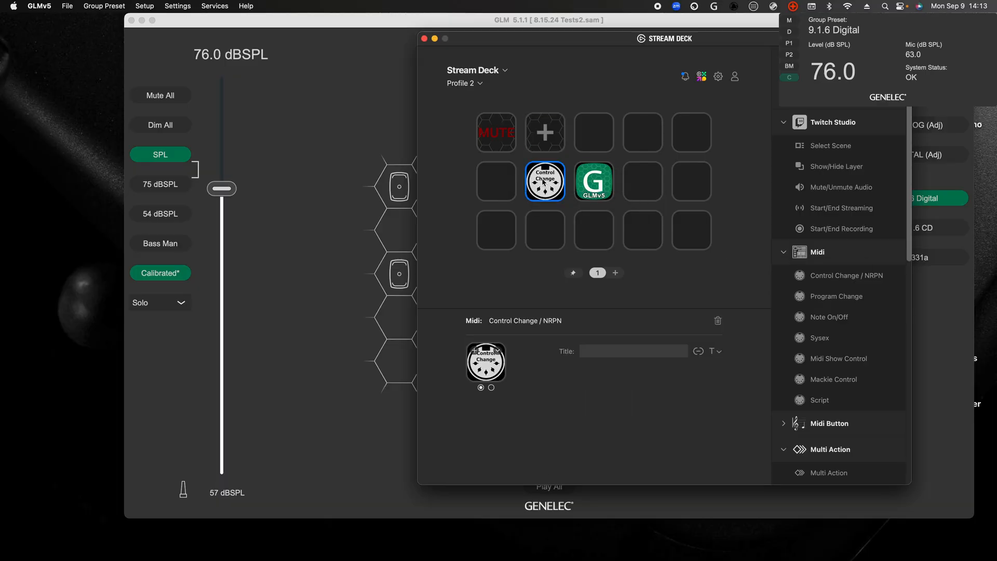
Step: Consult GLM's MIDI Settings and assign the new Control Change key its CC number
left_click(178, 5)
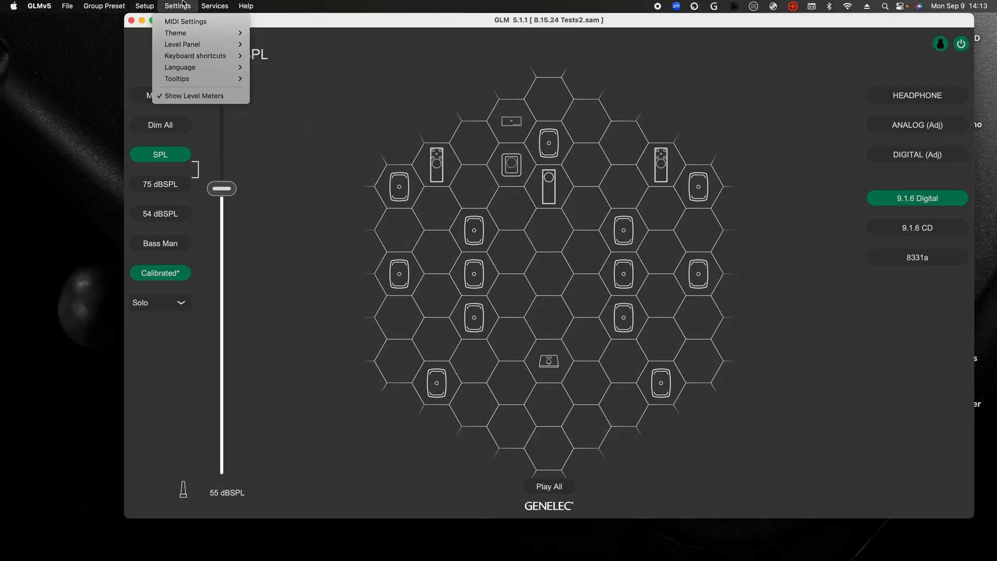
left_click(185, 21)
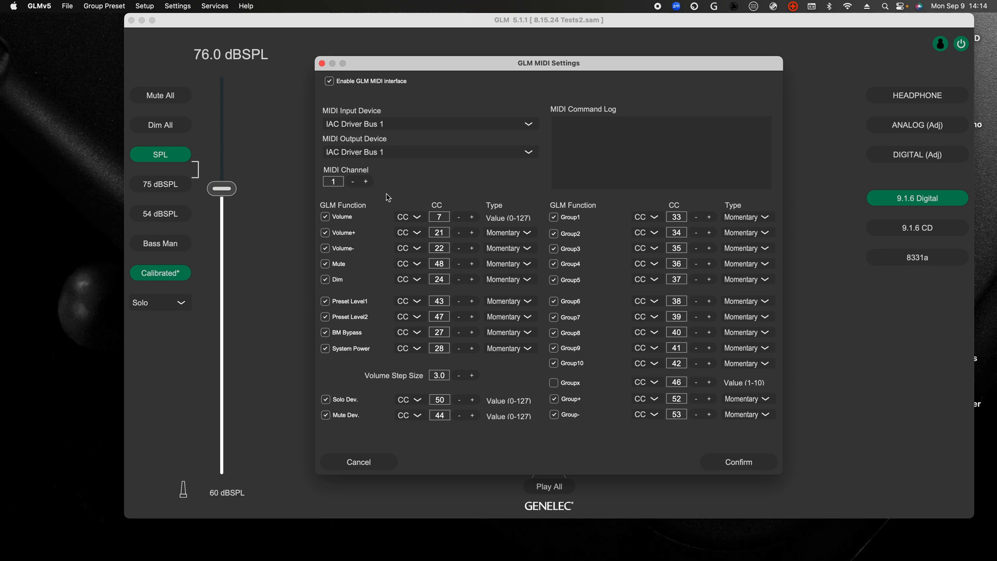
mouse_move(454, 251)
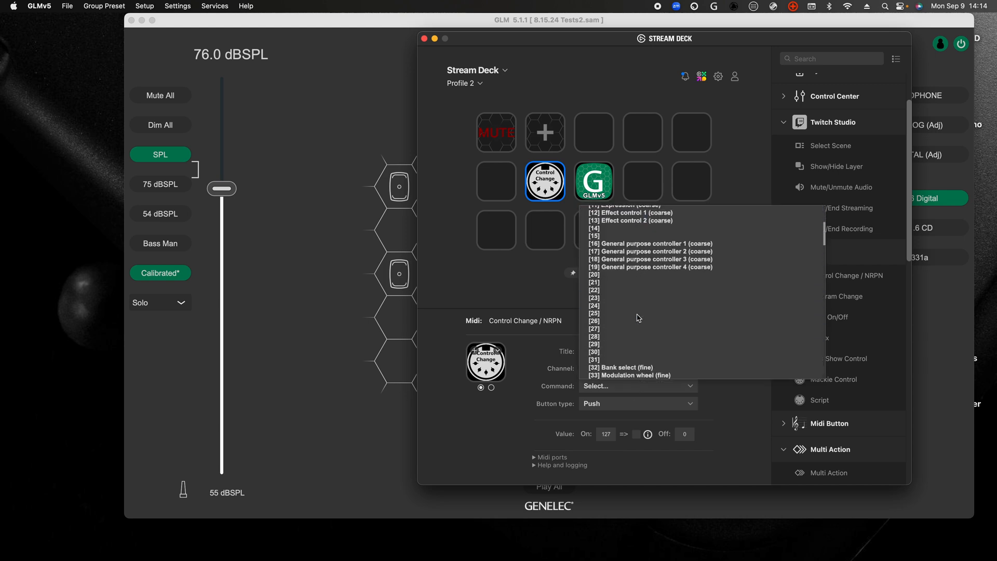
left_click(593, 290)
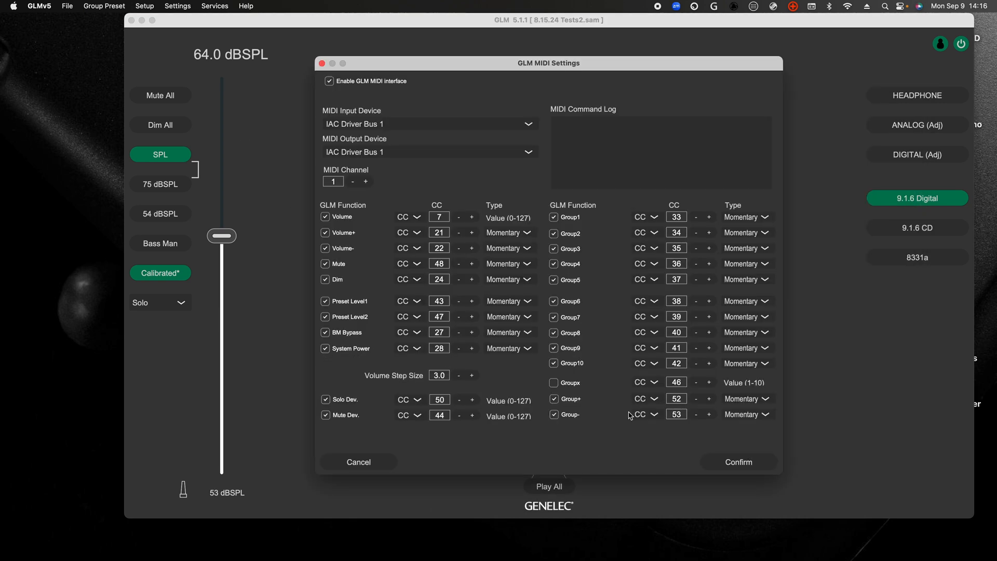
Step: Set the newest Control Change key to CC 28 for GLM's System Power
left_click(358, 461)
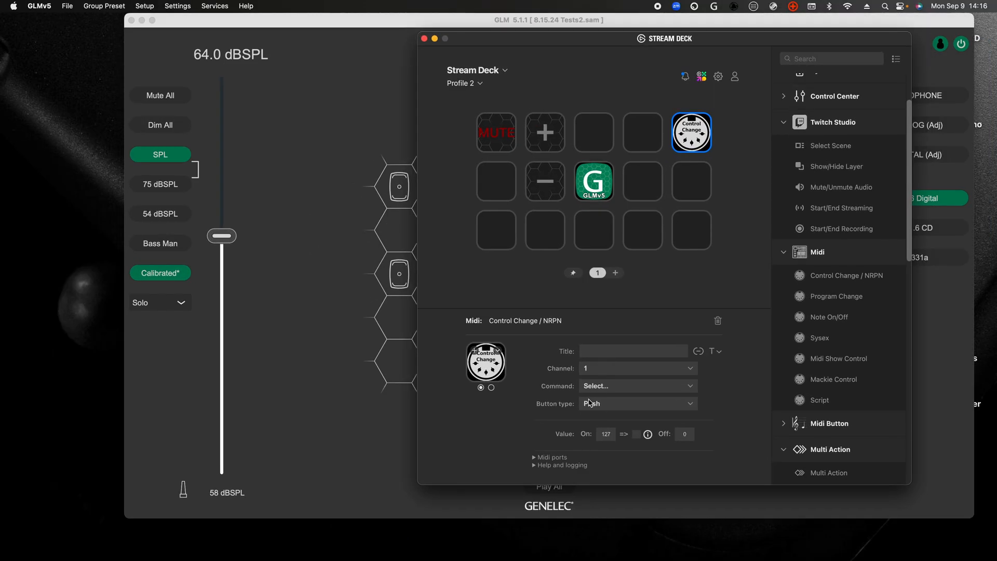
left_click(638, 386)
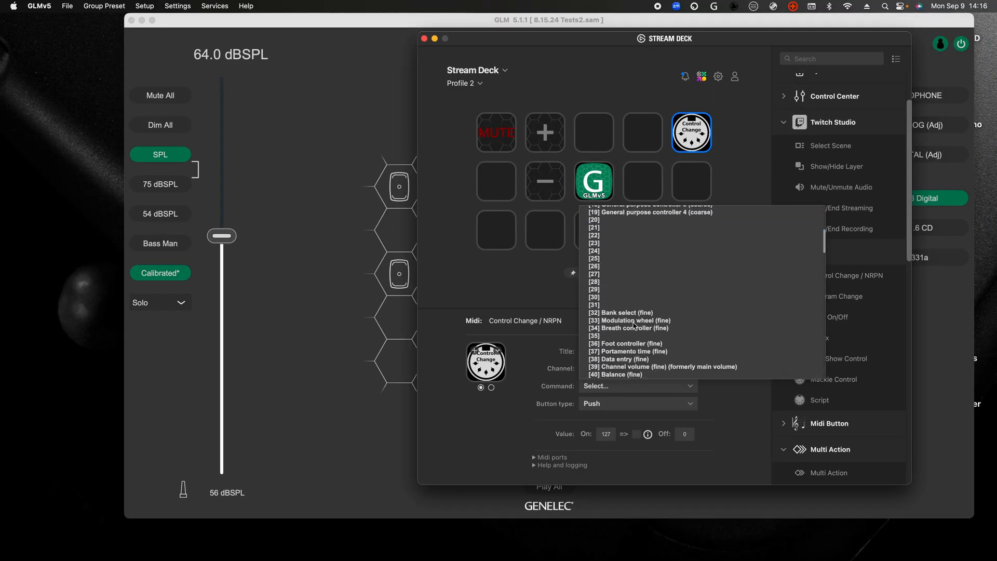
left_click(594, 281)
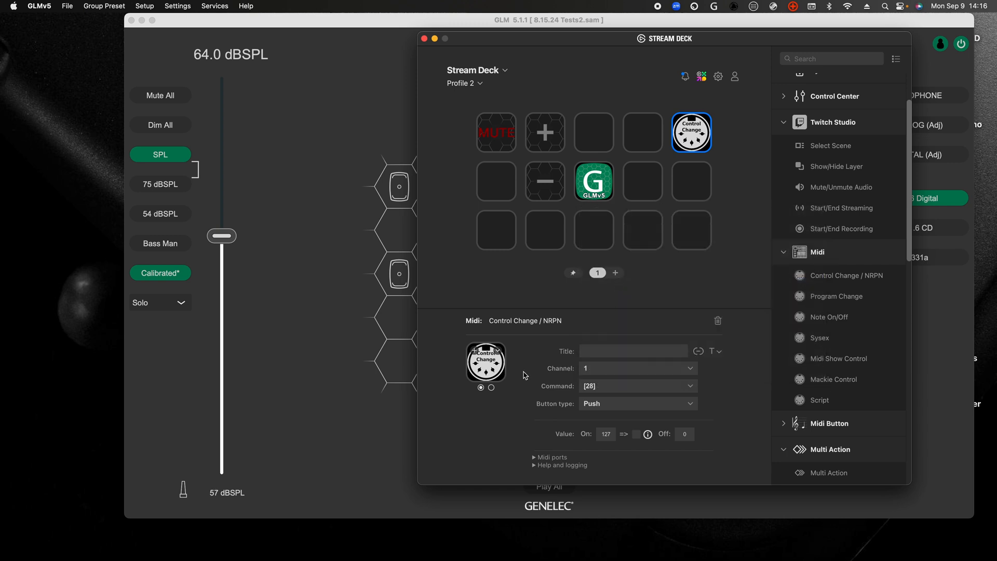
left_click(486, 362)
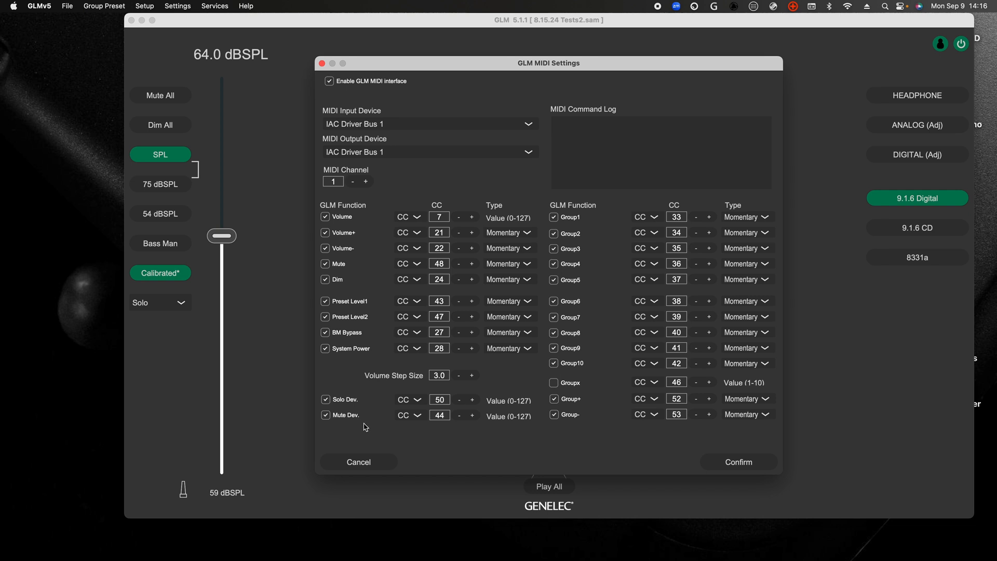
mouse_move(719, 446)
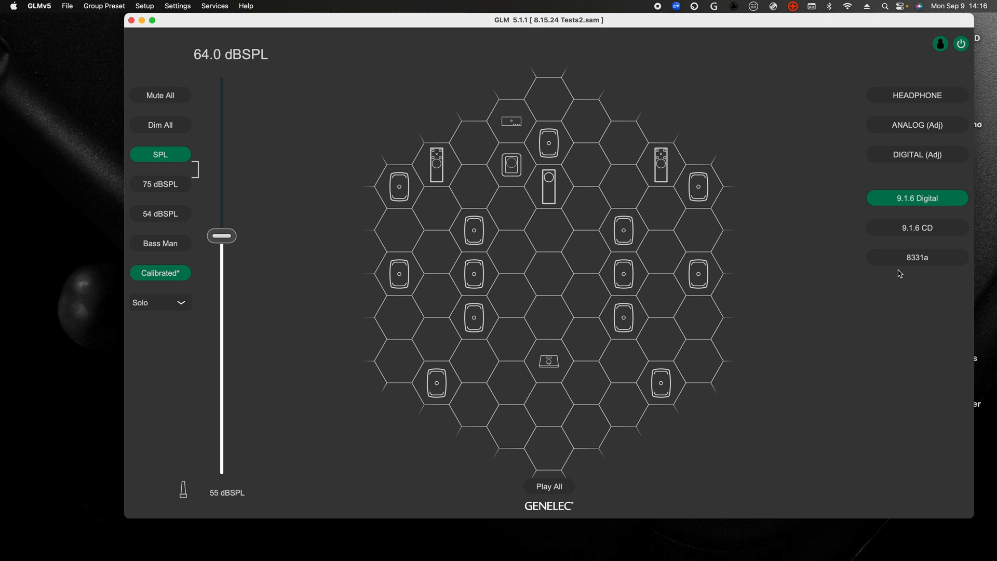
Step: Switch GLM to the 8331a group preset and change the speaker view from Solo to Info
left_click(917, 257)
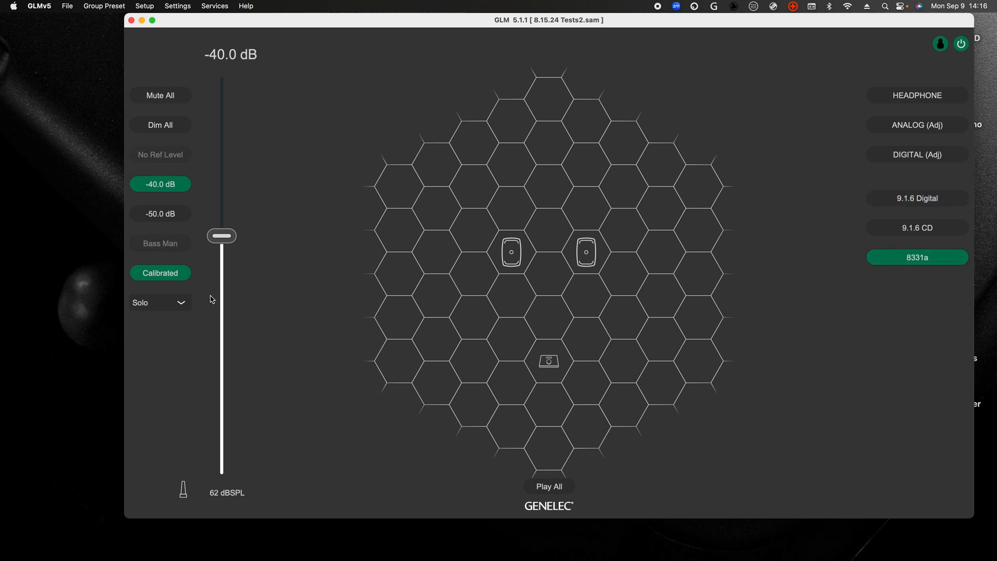
left_click(160, 302)
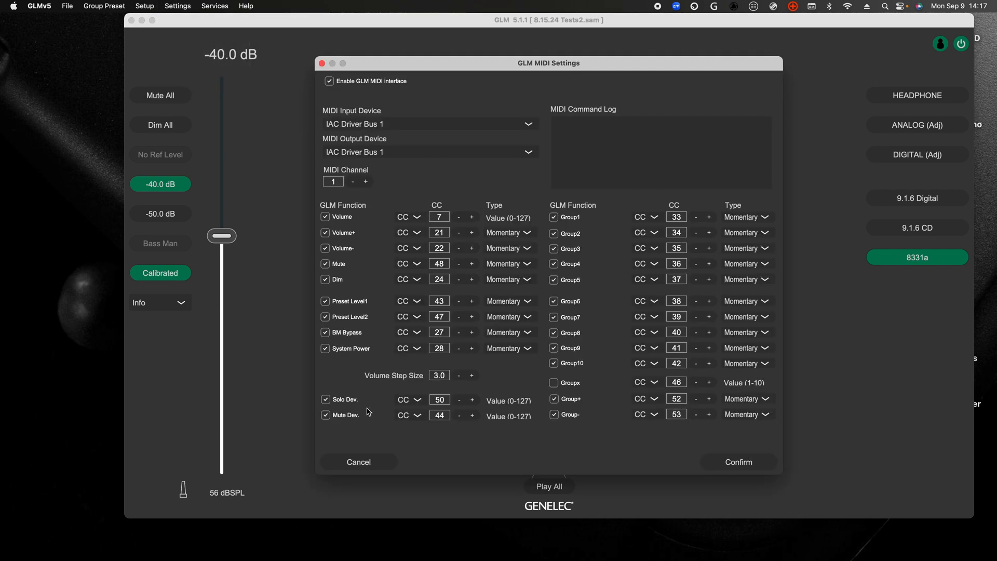
mouse_move(445, 404)
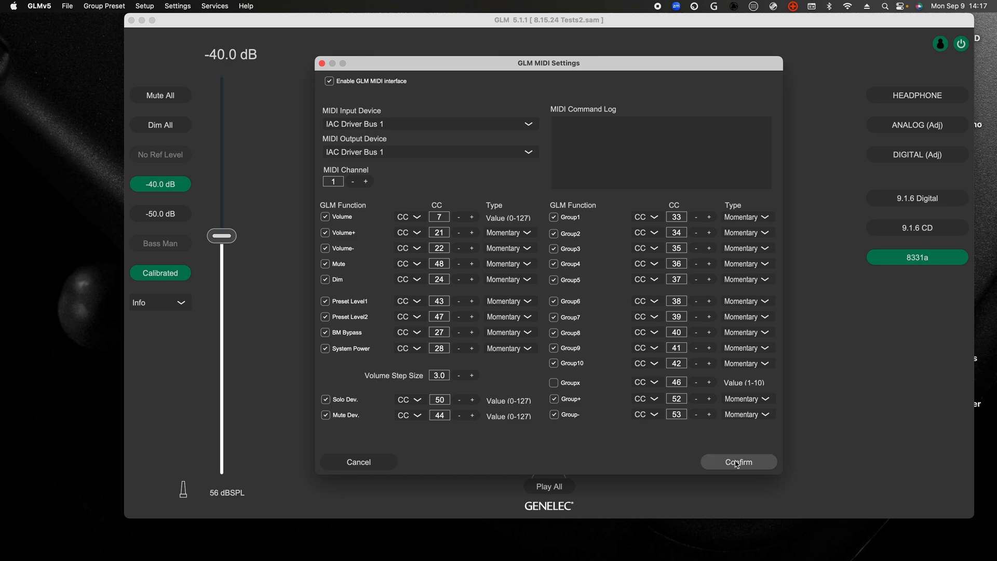
Step: Set the new Control Change key to CC 50 with On value 3 and the SOLO Right icon
left_click(738, 461)
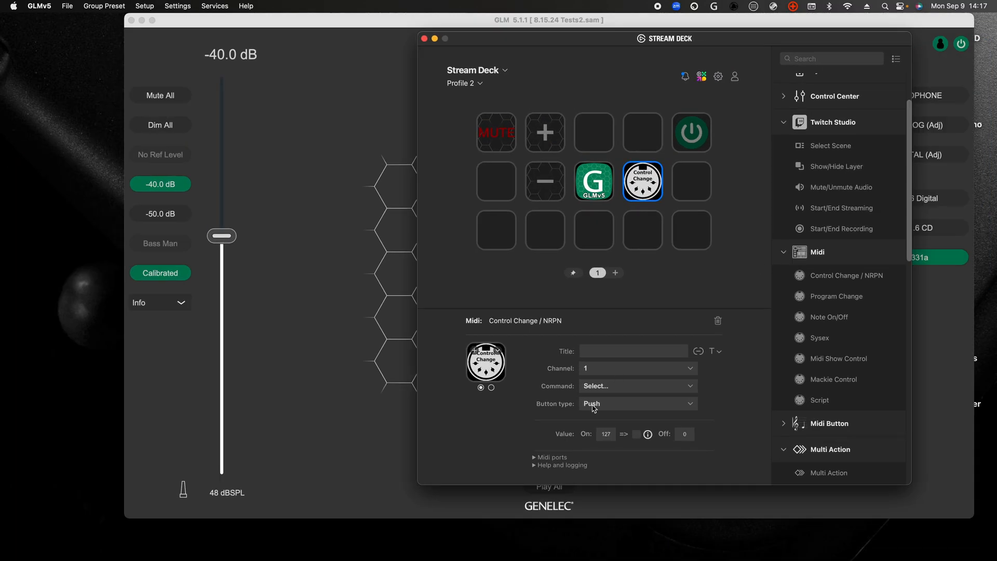
left_click(638, 386)
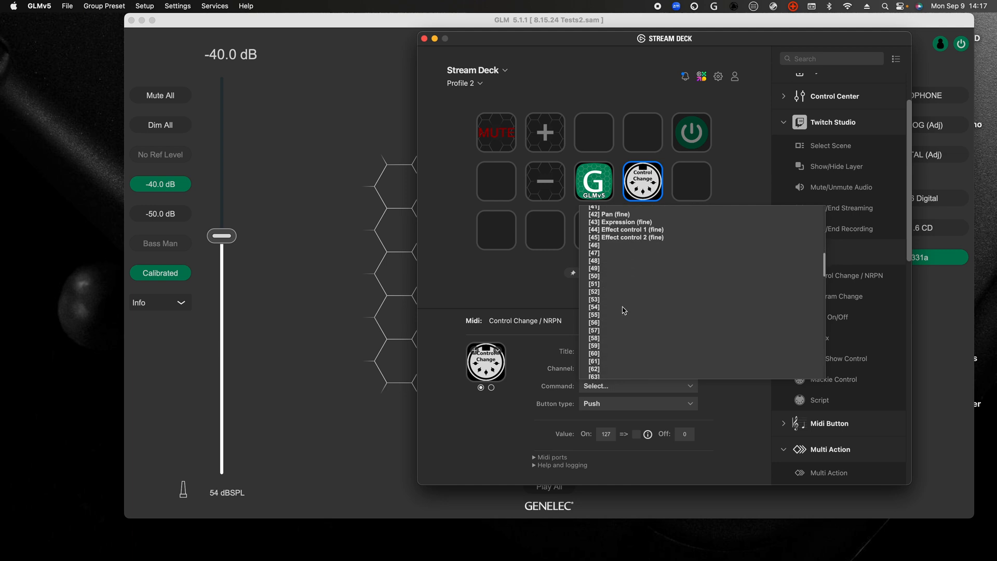
left_click(593, 276)
type("3")
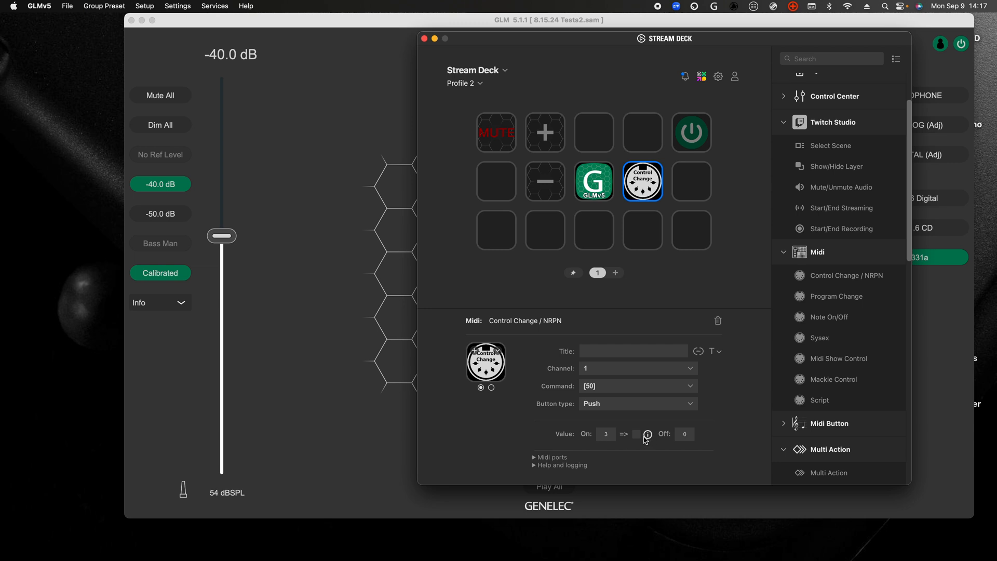
left_click(636, 434)
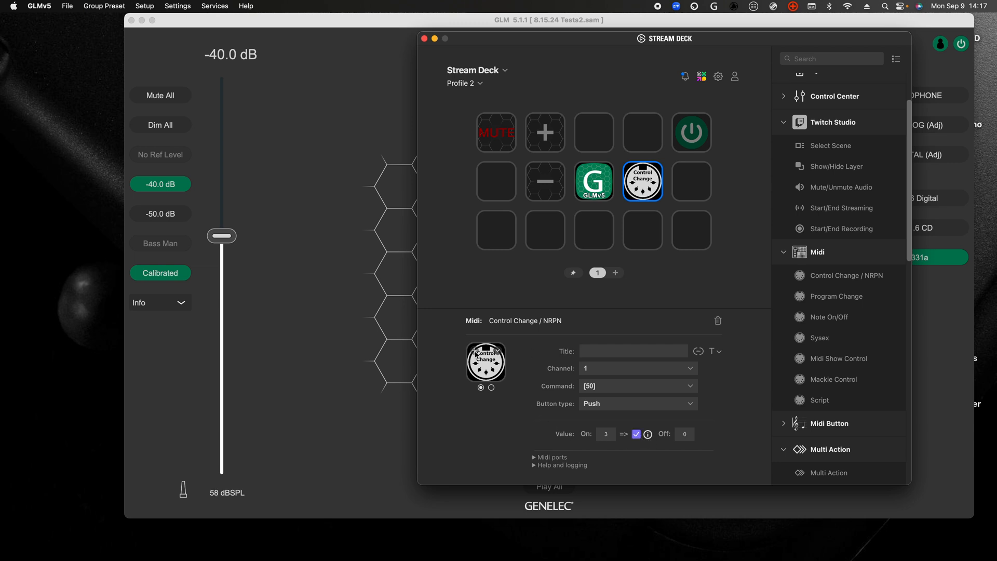
left_click(487, 361)
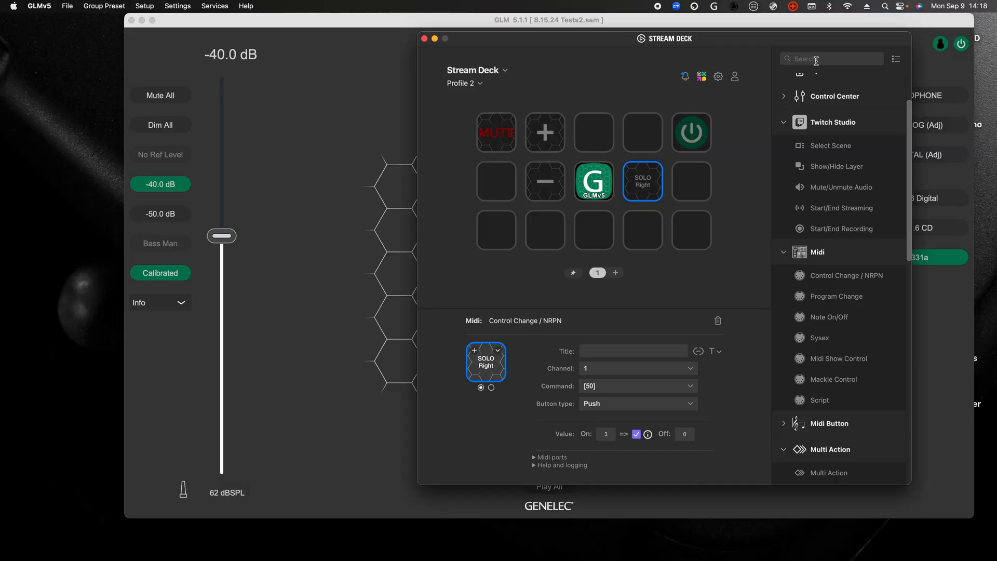
type("multi")
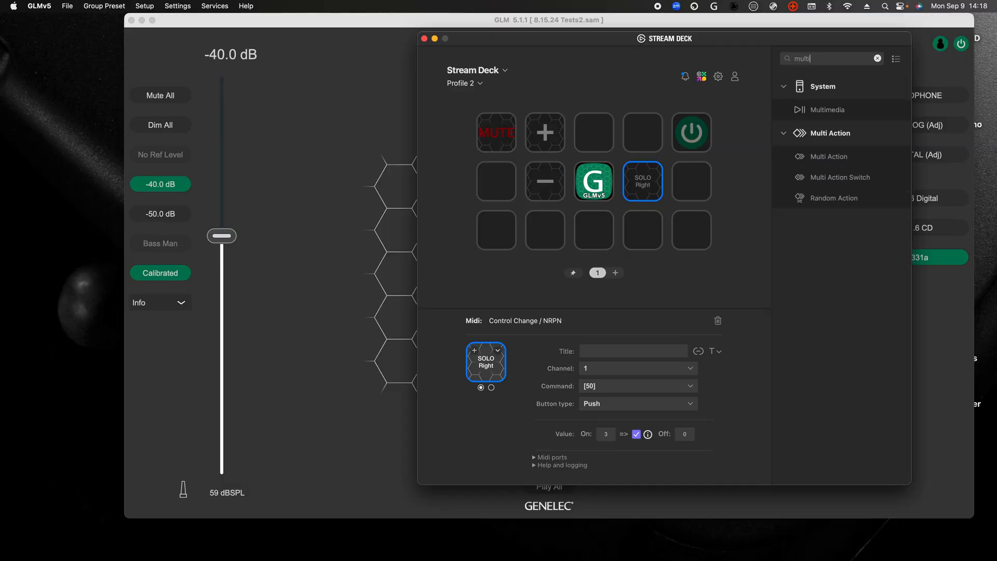
mouse_move(832, 180)
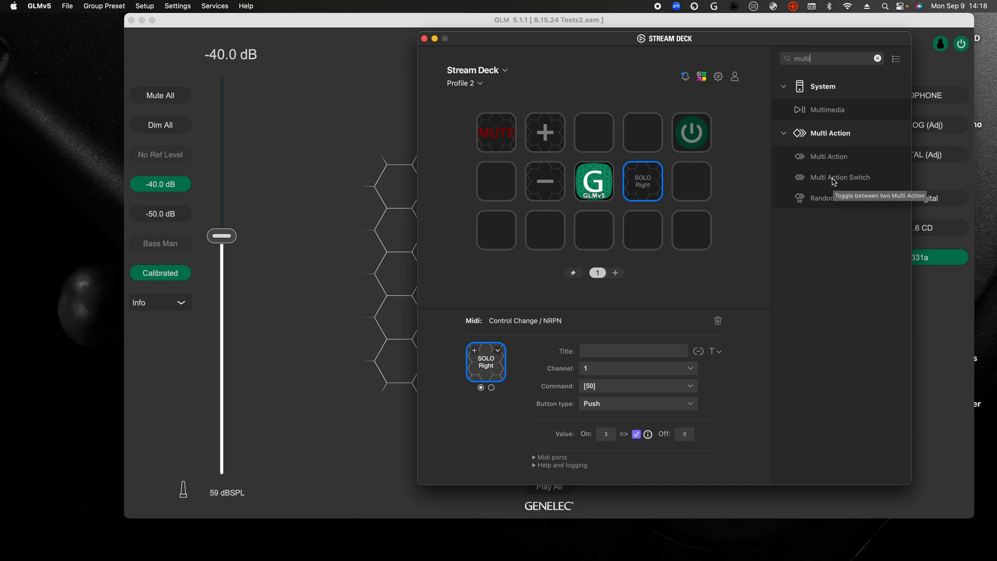
Step: Add a Multi Action key and give it a first MIDI Control Change step
left_click(429, 37)
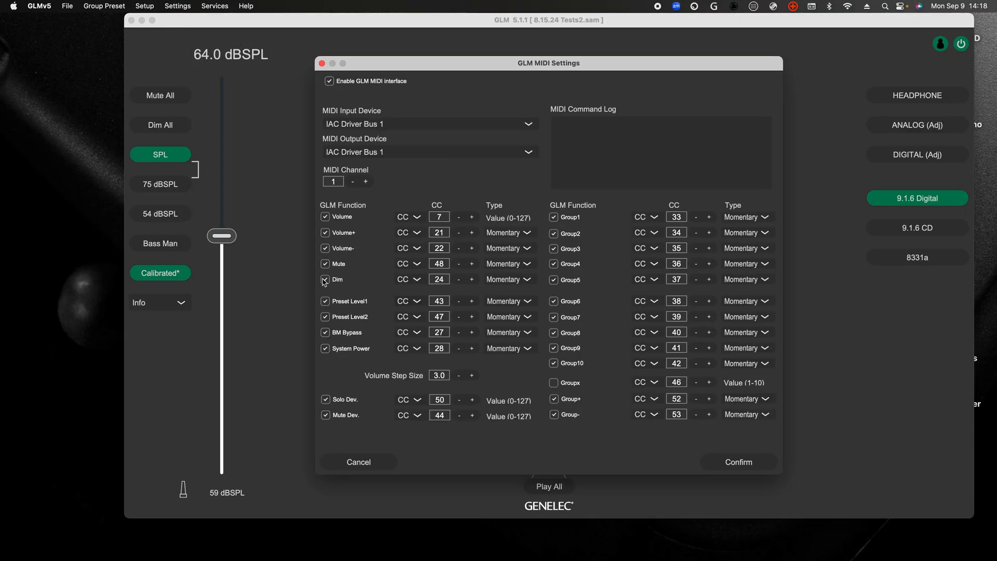
left_click(324, 279)
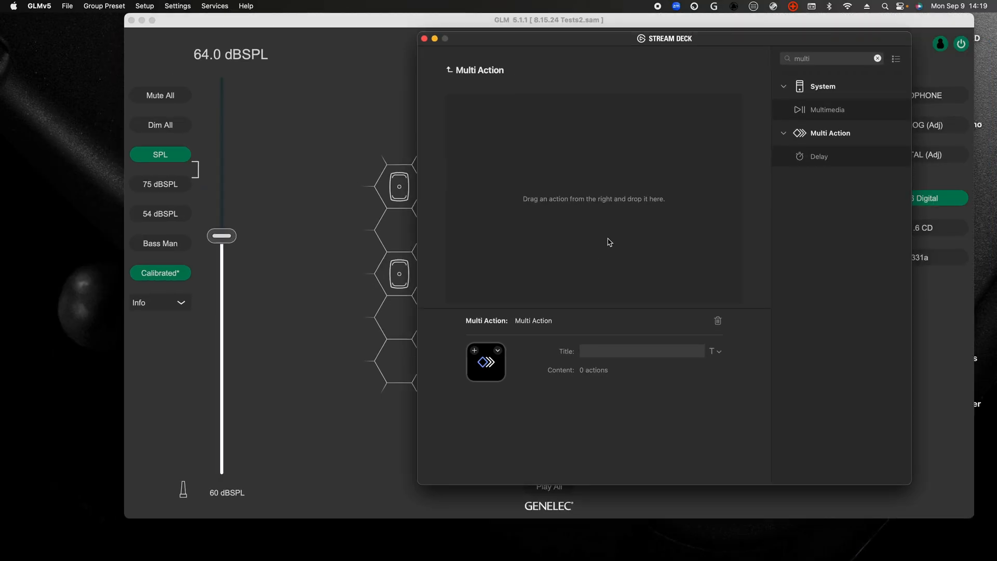
left_click(877, 58)
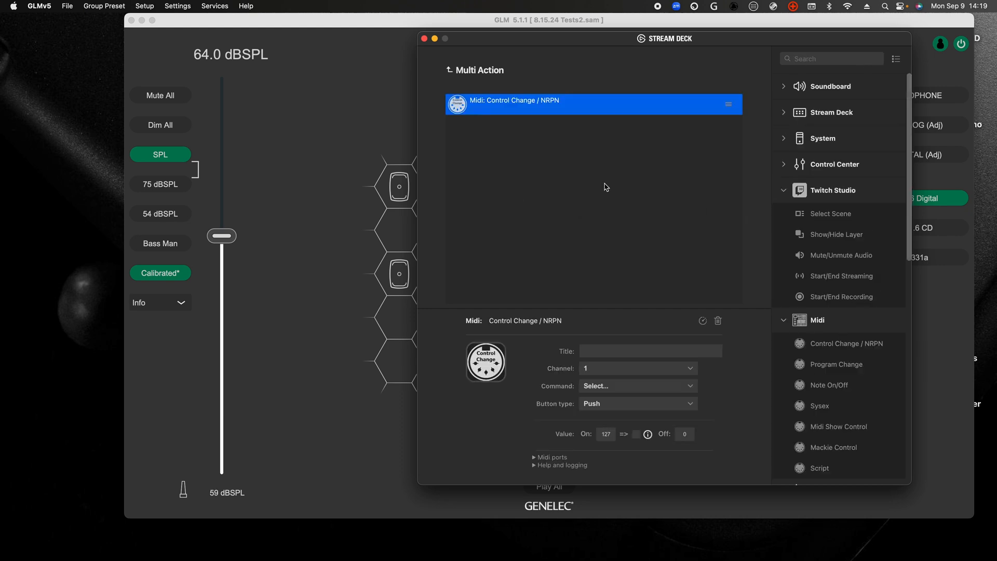
Step: Set the first step to CC 27 (BM Bypass) titled 'bass man', then bring GLM forward
left_click(638, 385)
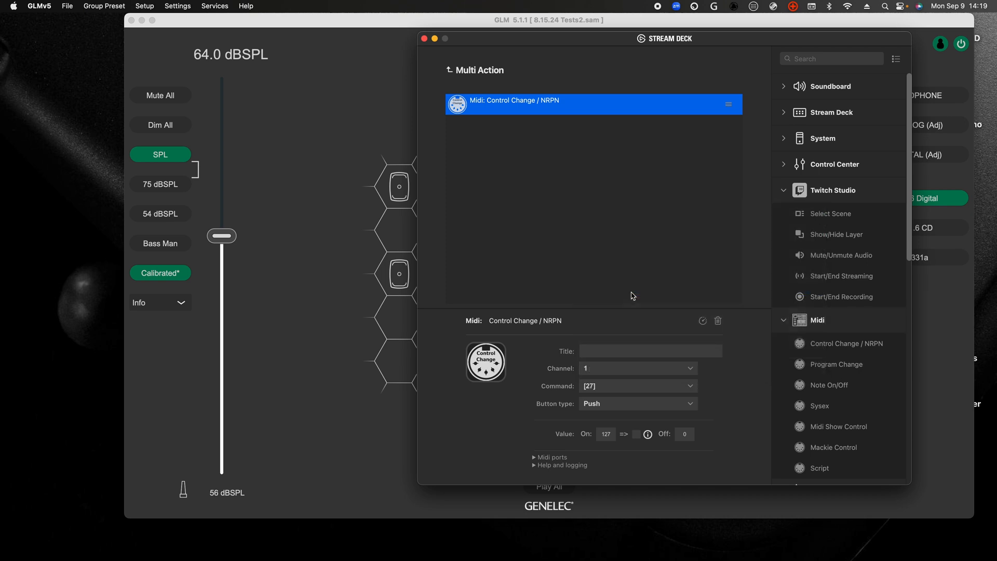
type("bass")
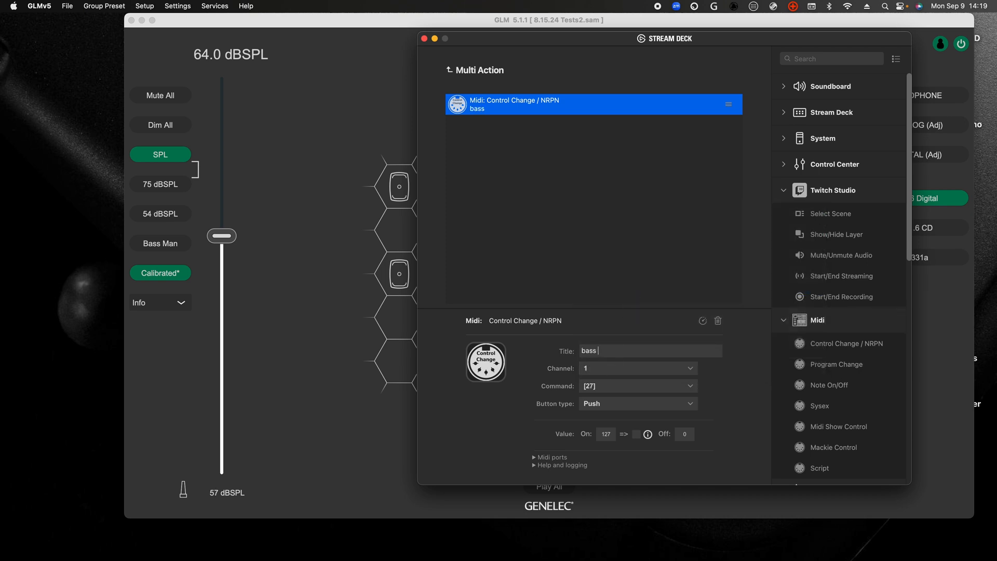
type("man")
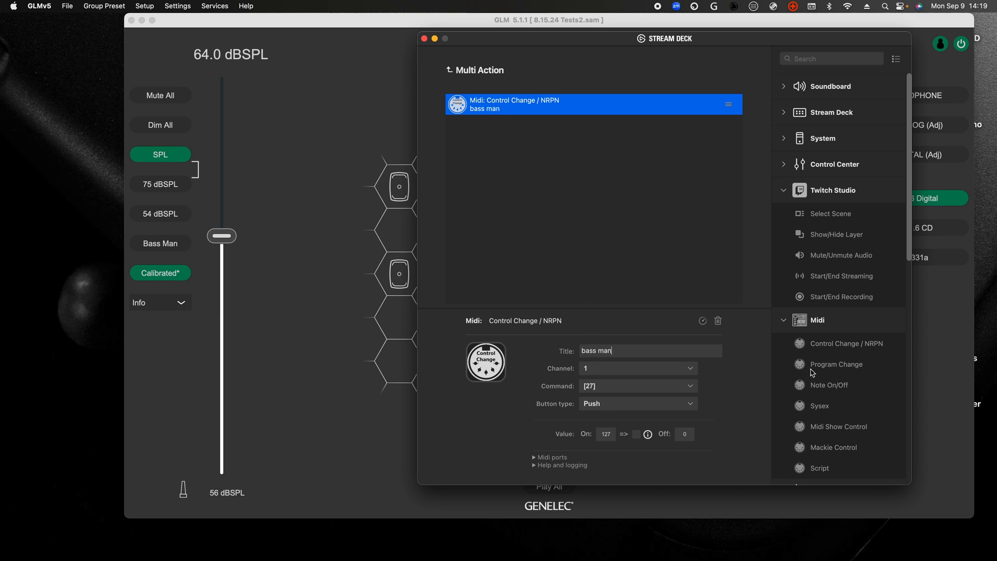
mouse_move(841, 258)
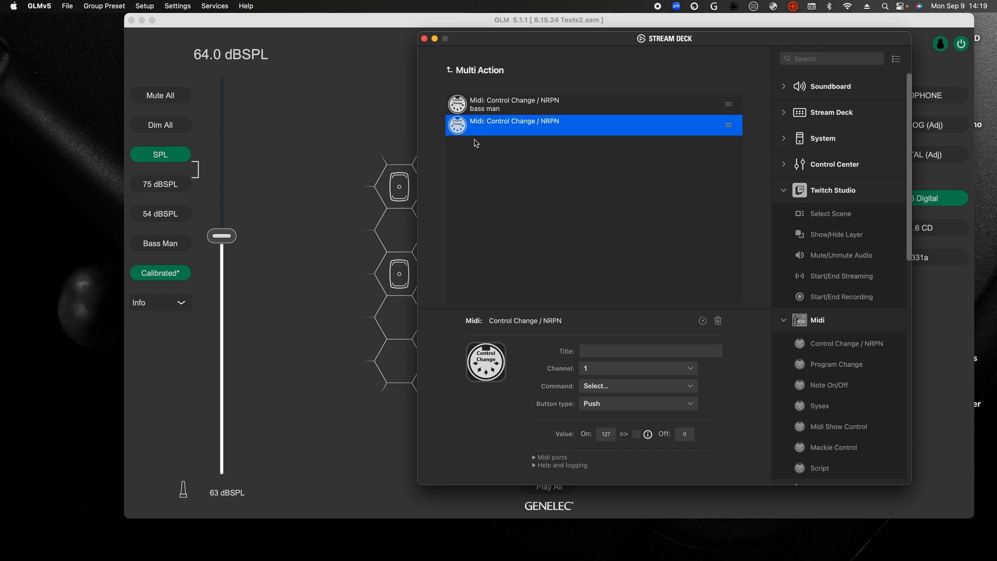
left_click(431, 37)
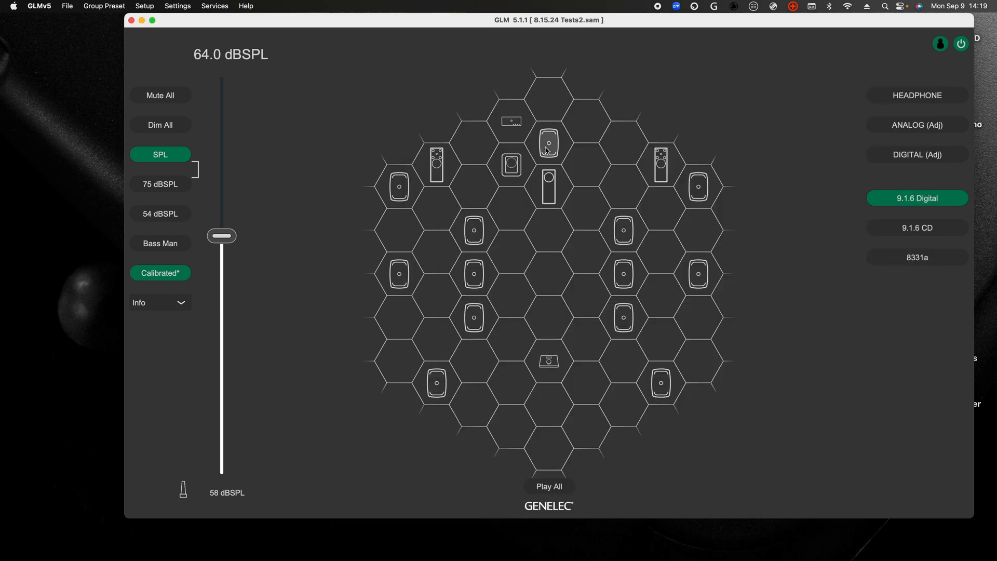
Step: Set the second step to CC 50 with the value option enabled and title it 'solo sub'
left_click(549, 146)
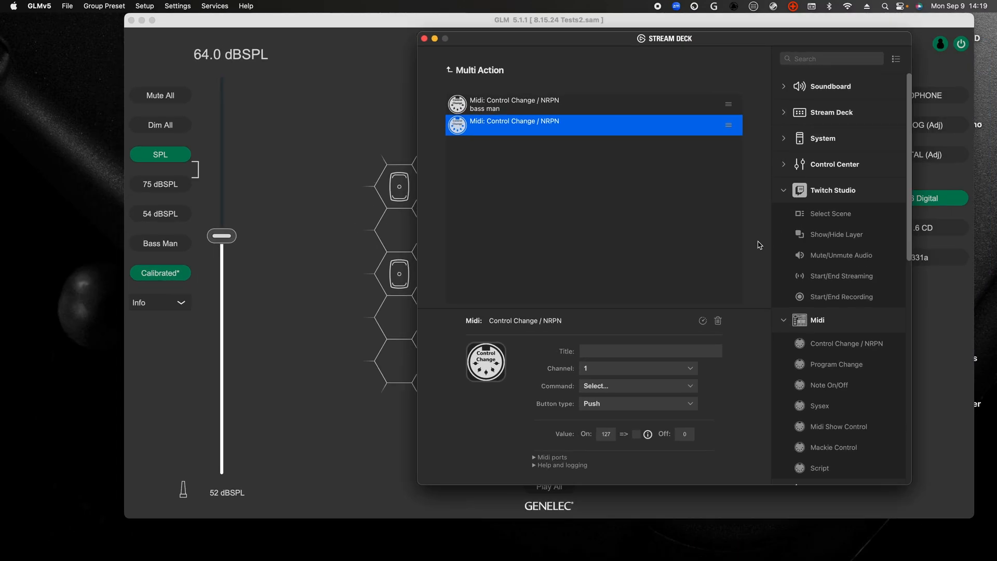
left_click(638, 385)
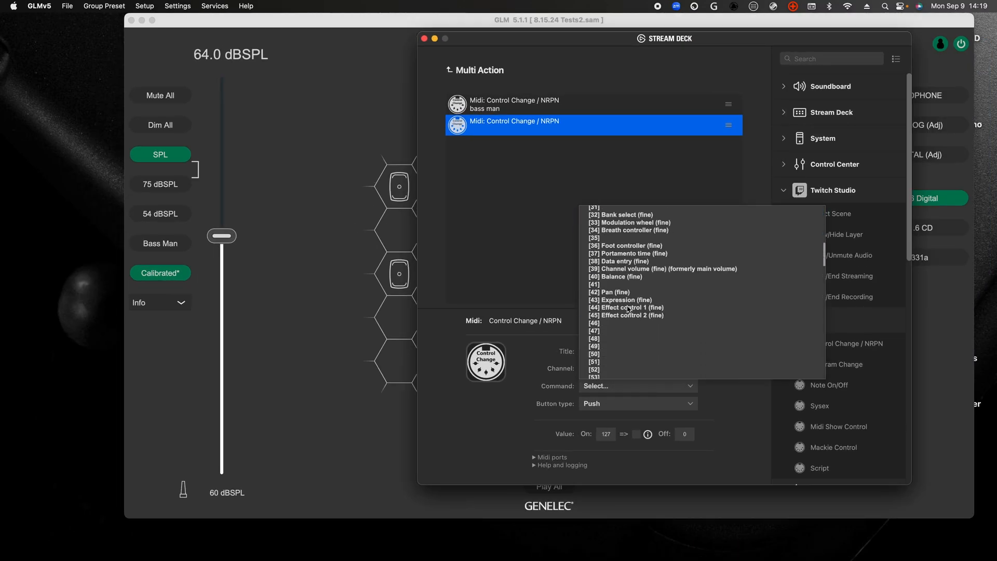
left_click(594, 354)
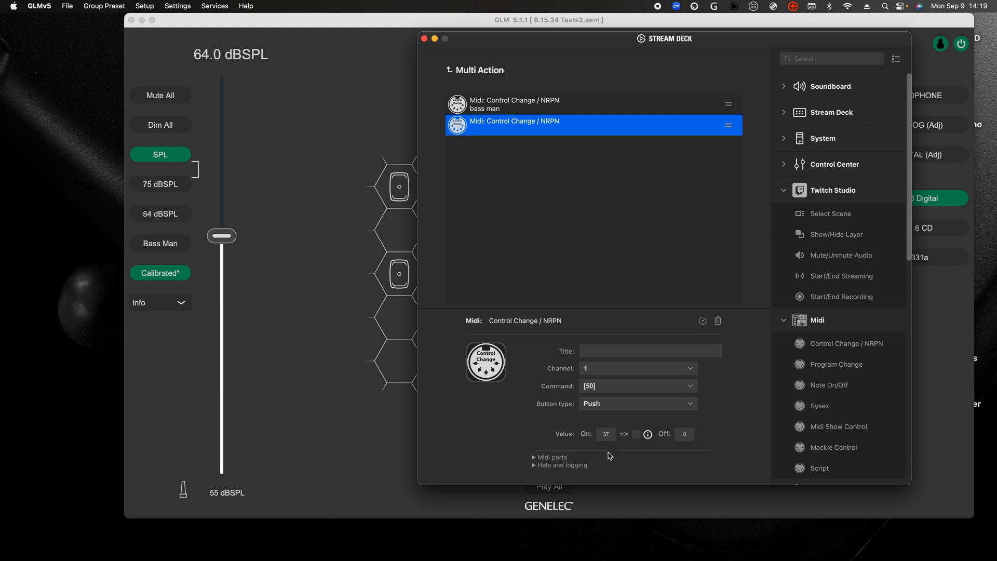
left_click(635, 435)
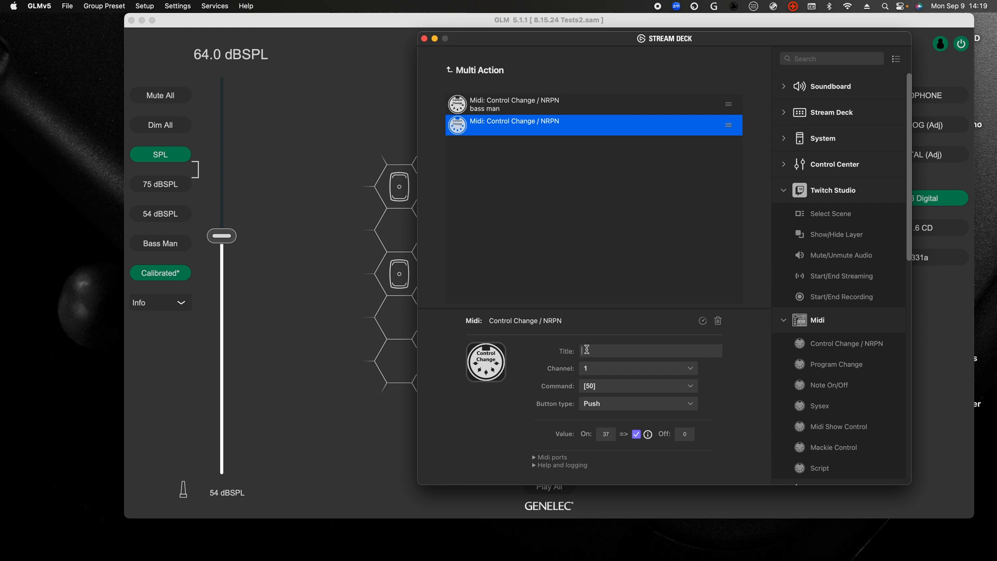
type("solo sub")
left_click(832, 58)
type("multi")
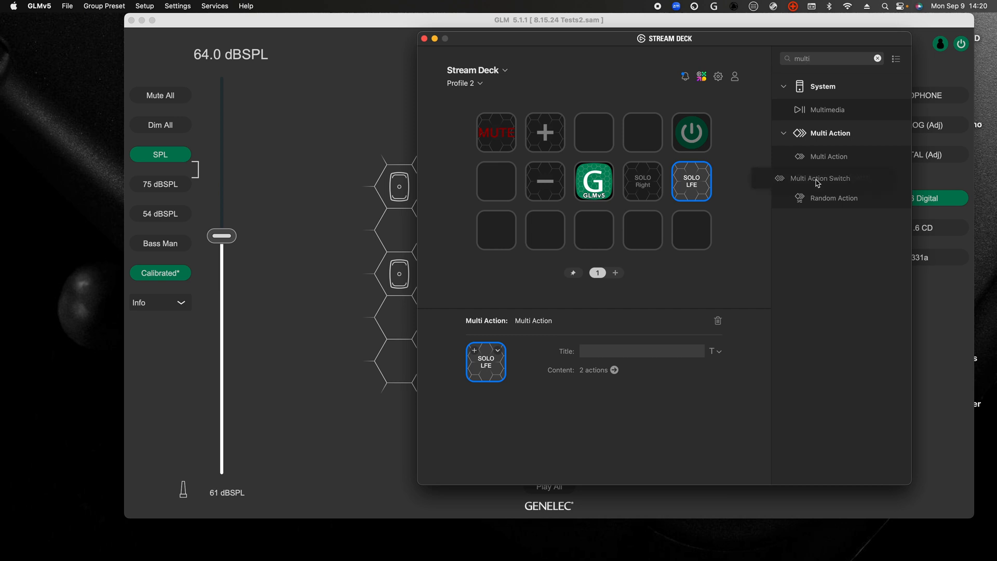
Step: Place a Multi Action Switch on an empty key and check the Left 8341A and Surround Left MIDI IDs in GLM
left_click(819, 179)
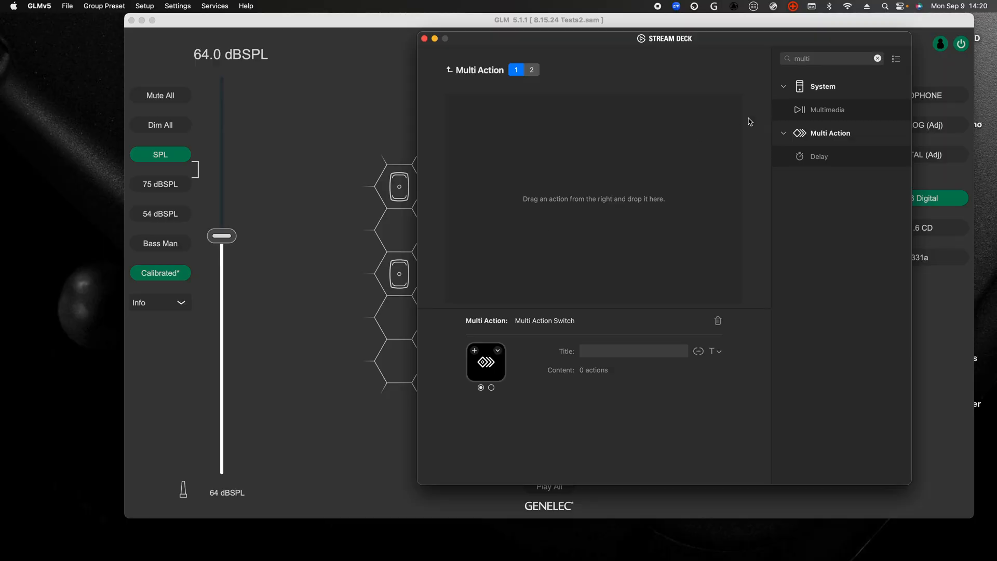
left_click(877, 58)
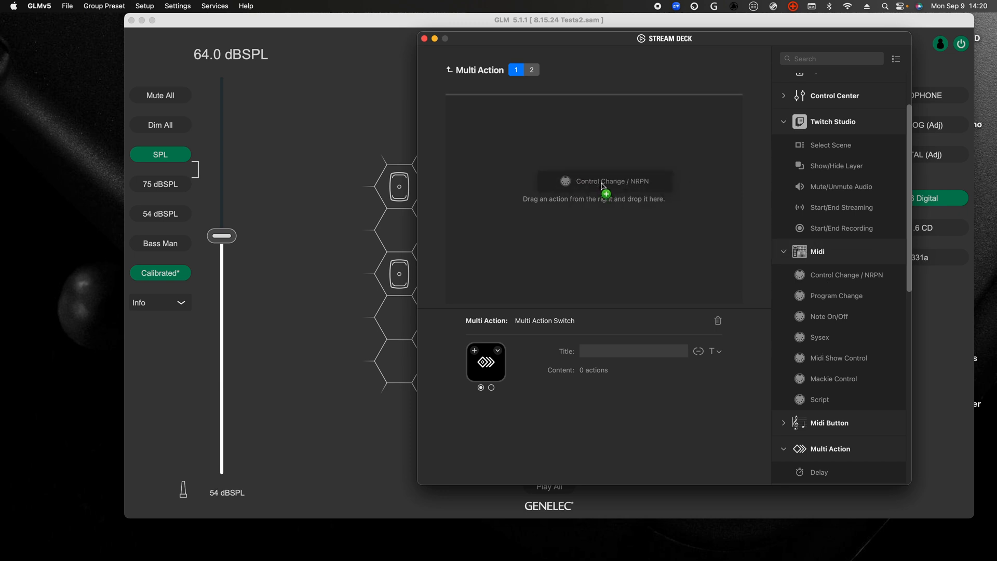
left_click(428, 38)
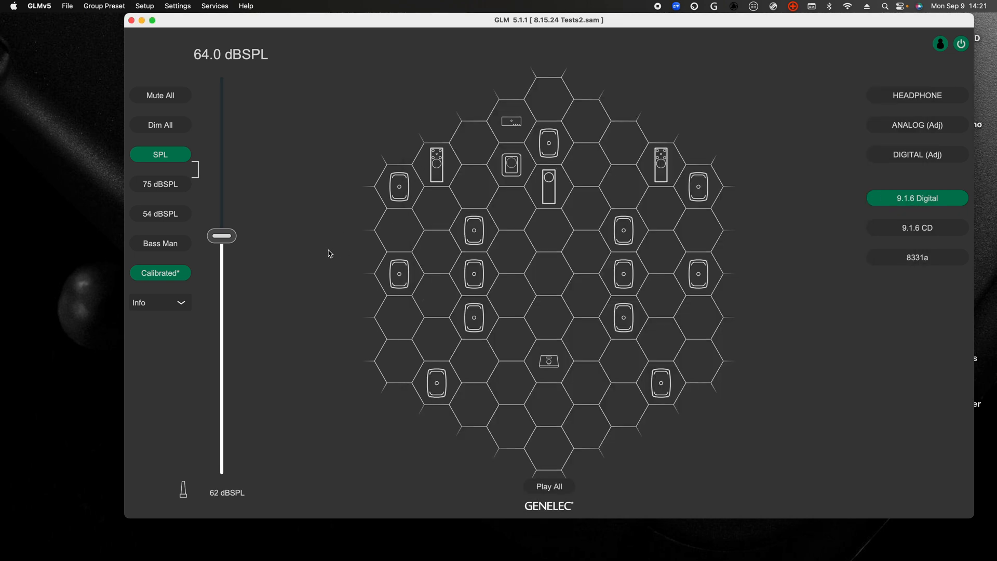
left_click(476, 230)
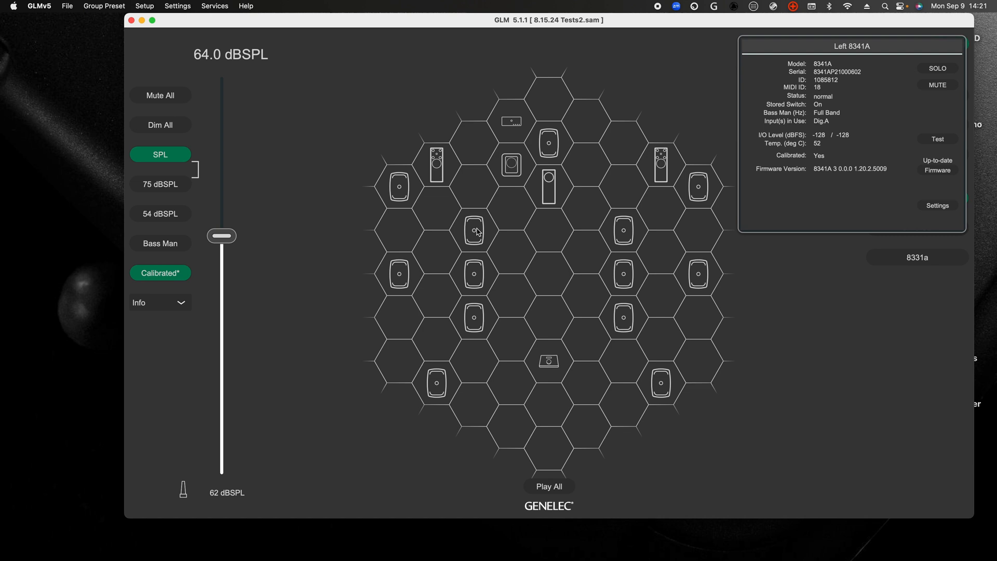
left_click(474, 316)
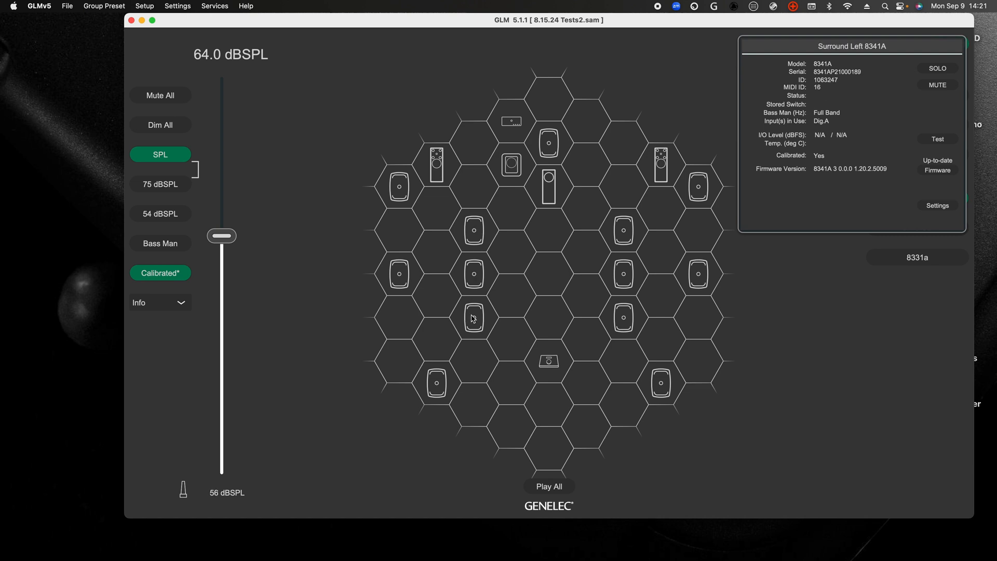
Step: Add Control Change steps to the switch's first state, choosing CC 50 for the step
left_click(624, 272)
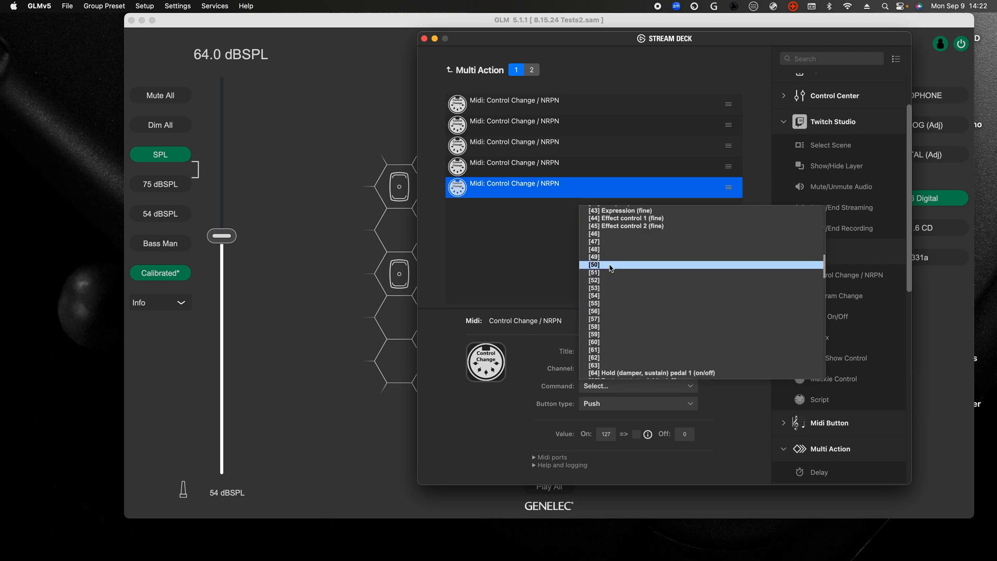
left_click(594, 265)
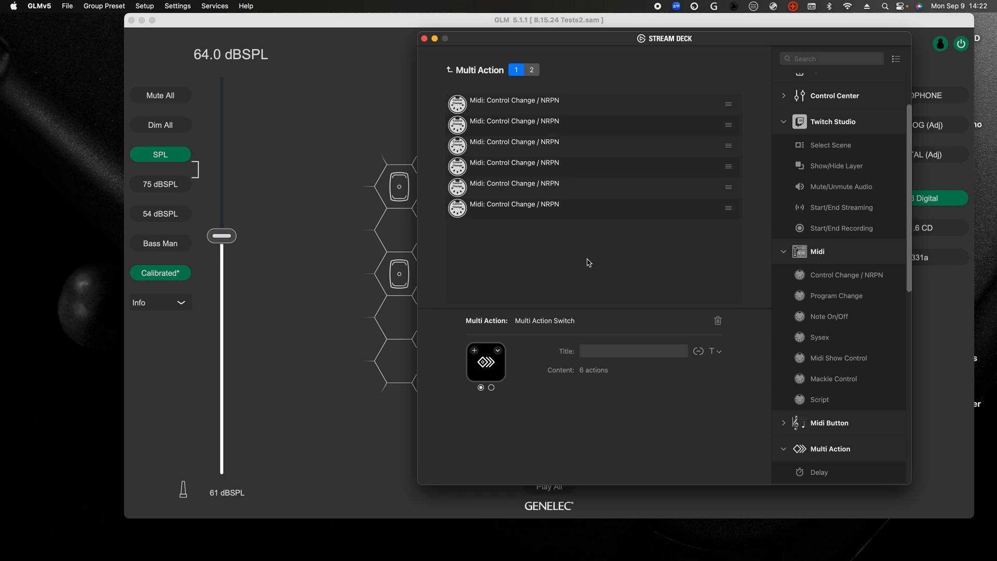
Step: Check GLM's MIDI settings, then give the second state two steps sending CC 49 and CC 46
left_click(532, 70)
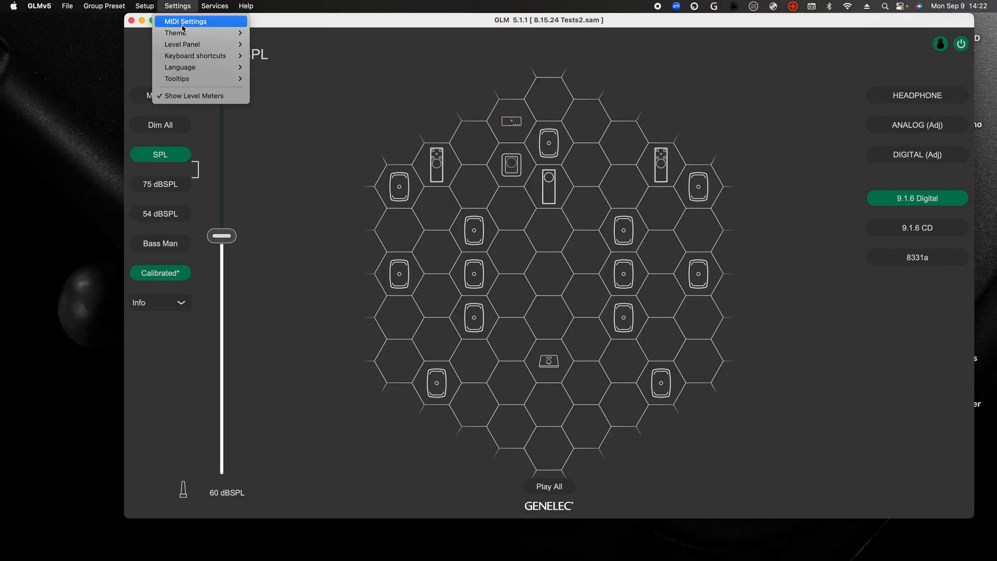
left_click(199, 21)
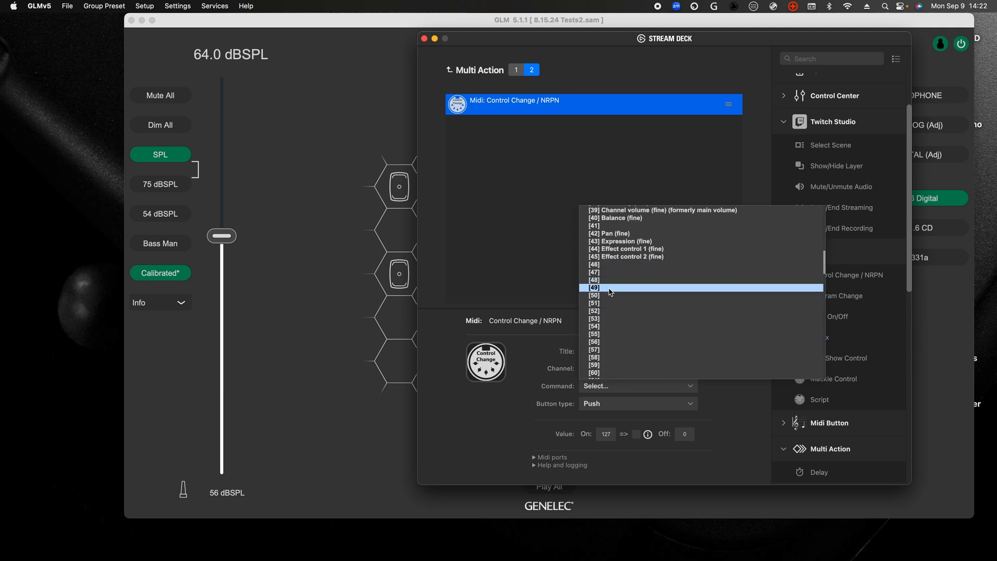
left_click(593, 280)
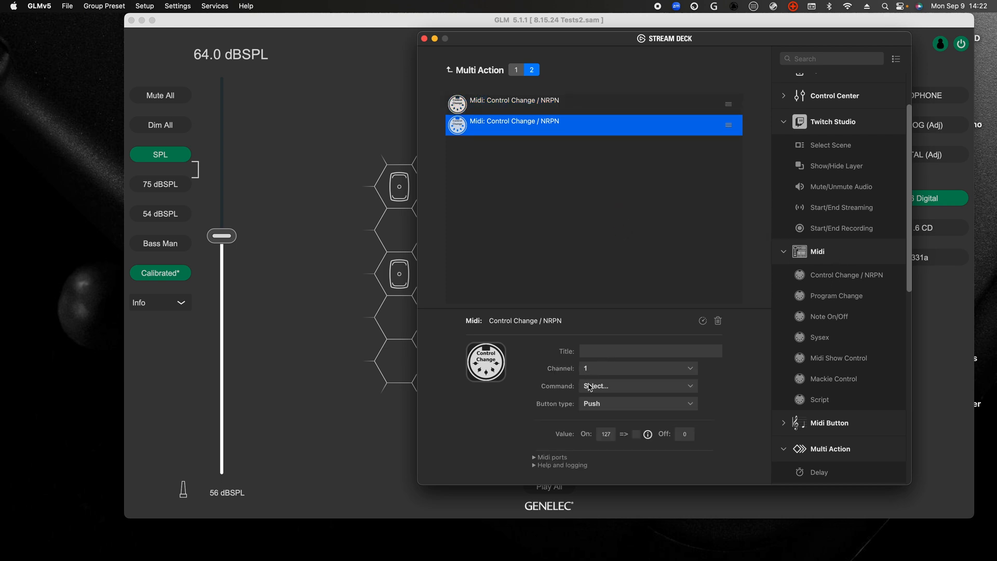
left_click(638, 385)
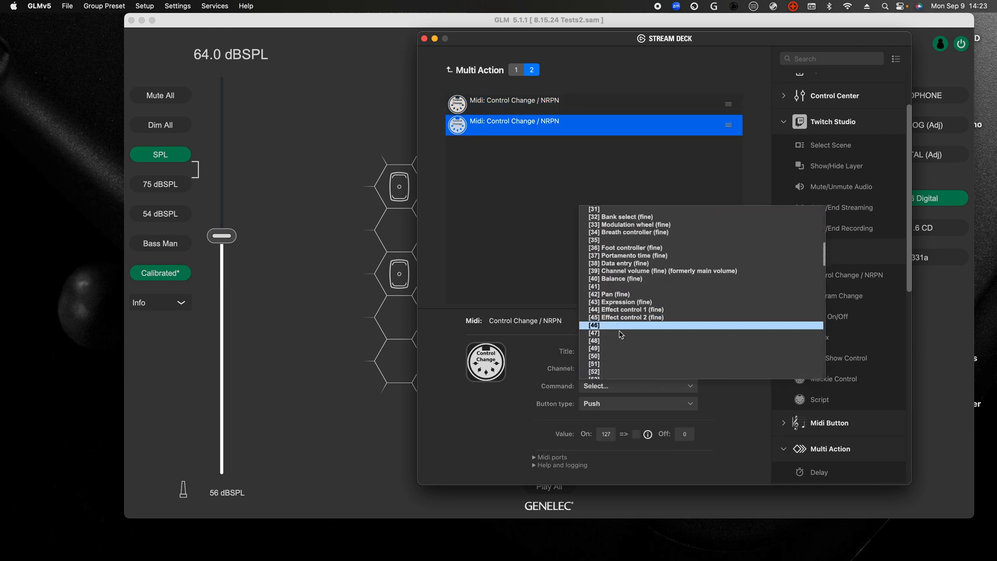
left_click(593, 340)
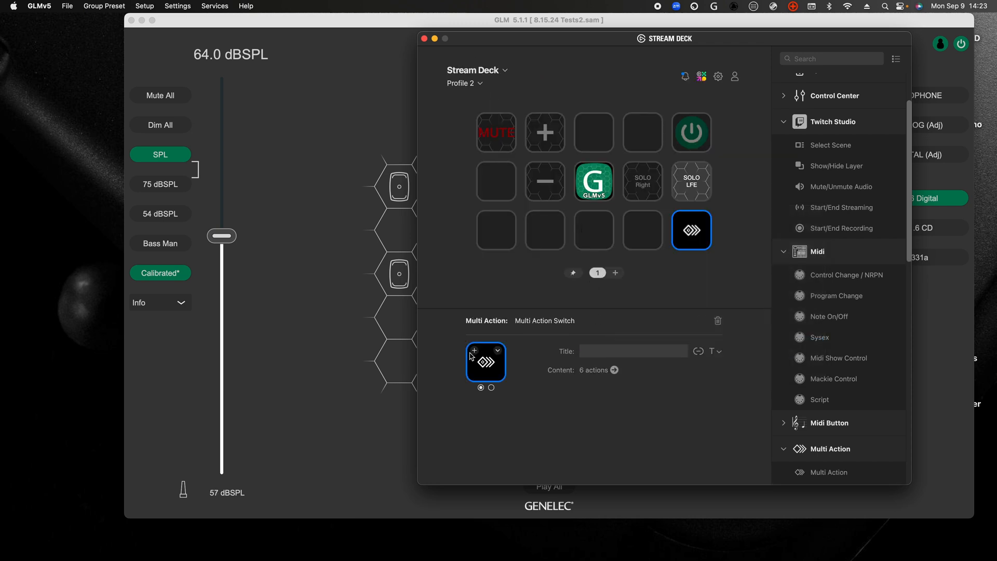
Step: Give the switch key a SOLO Height Speakers image, check GLM's status, and switch to Default Profile
left_click(485, 362)
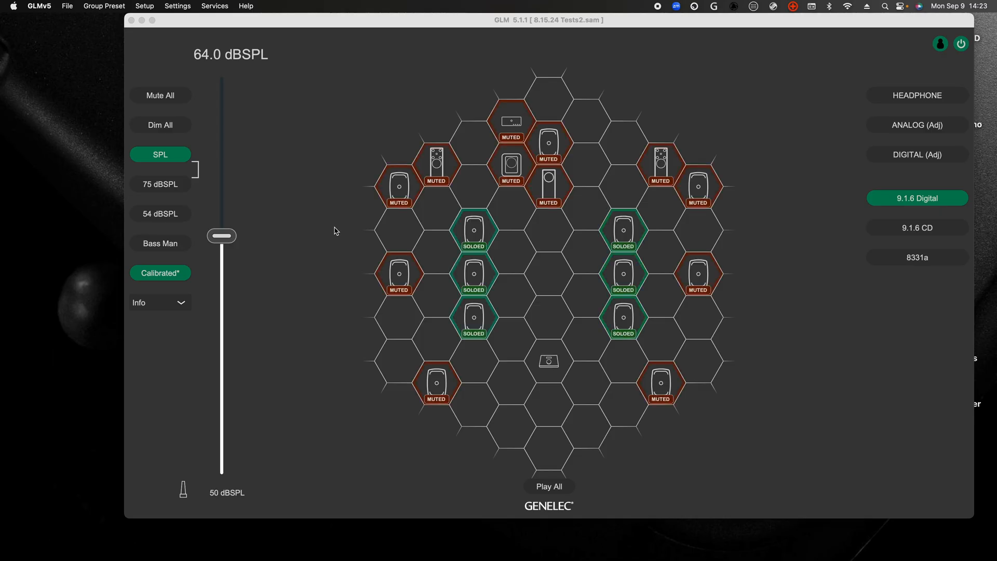
left_click(160, 96)
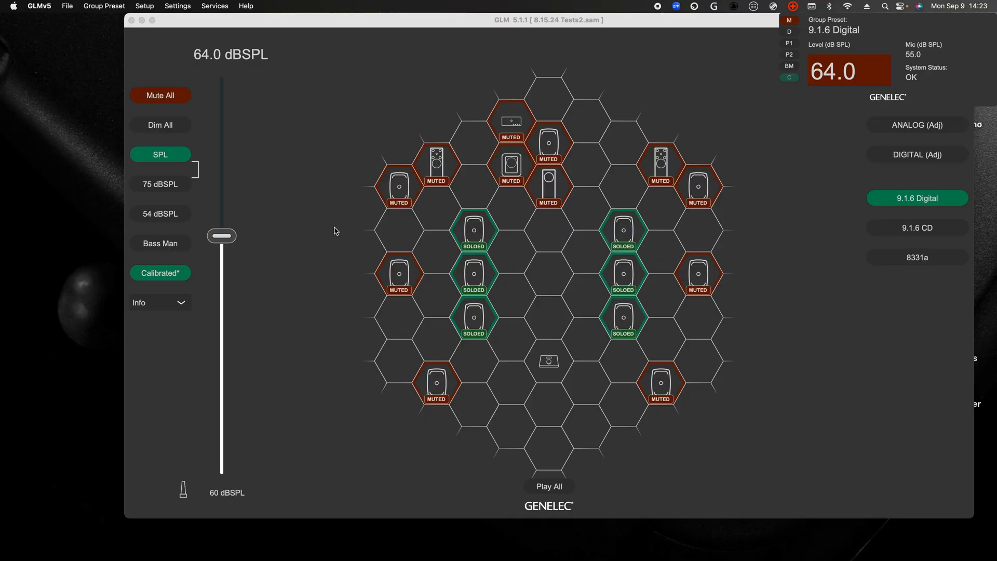
left_click(464, 83)
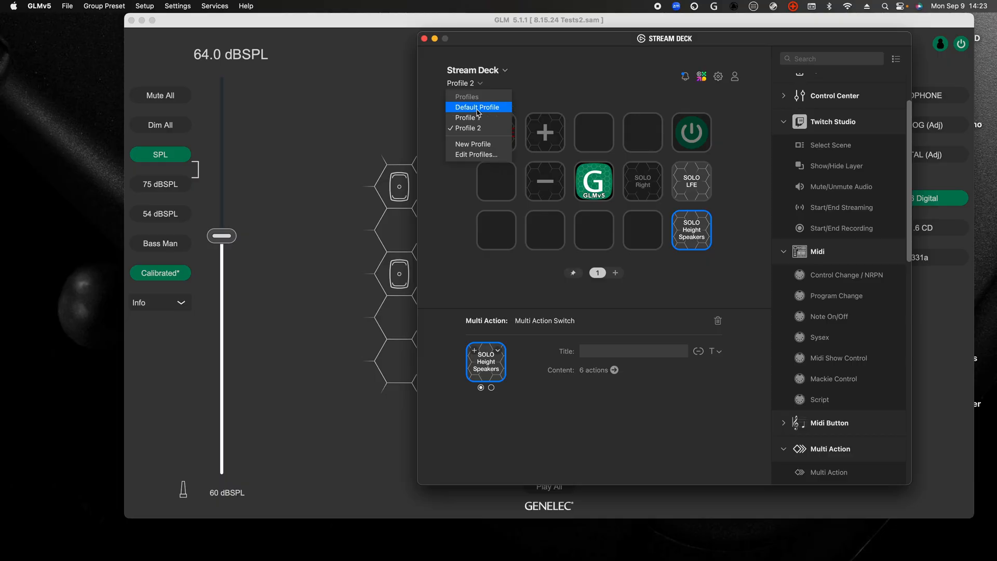
left_click(477, 107)
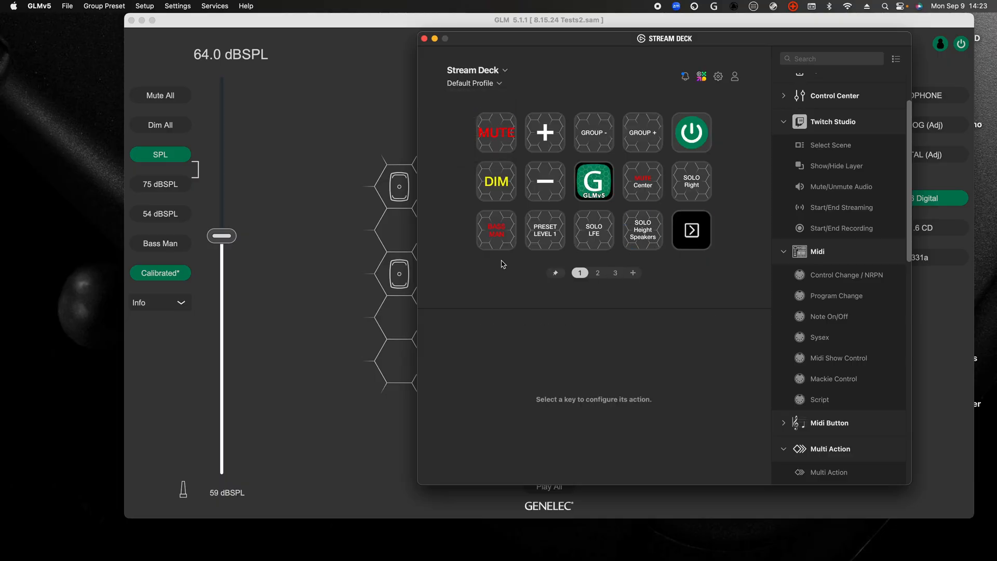